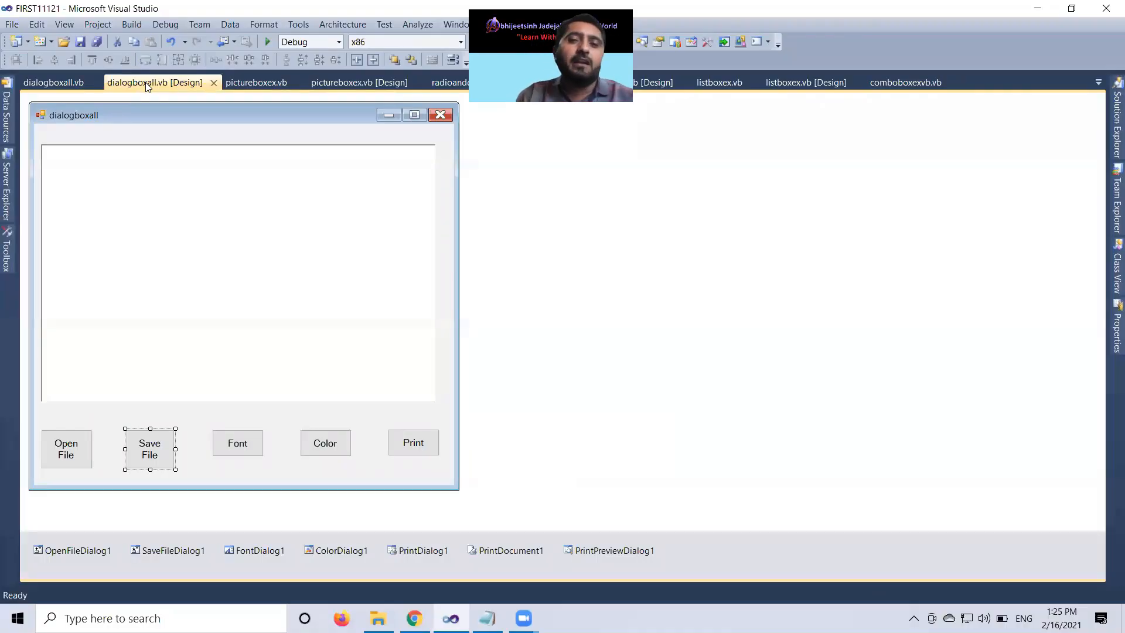
pyautogui.moveTo(189, 328)
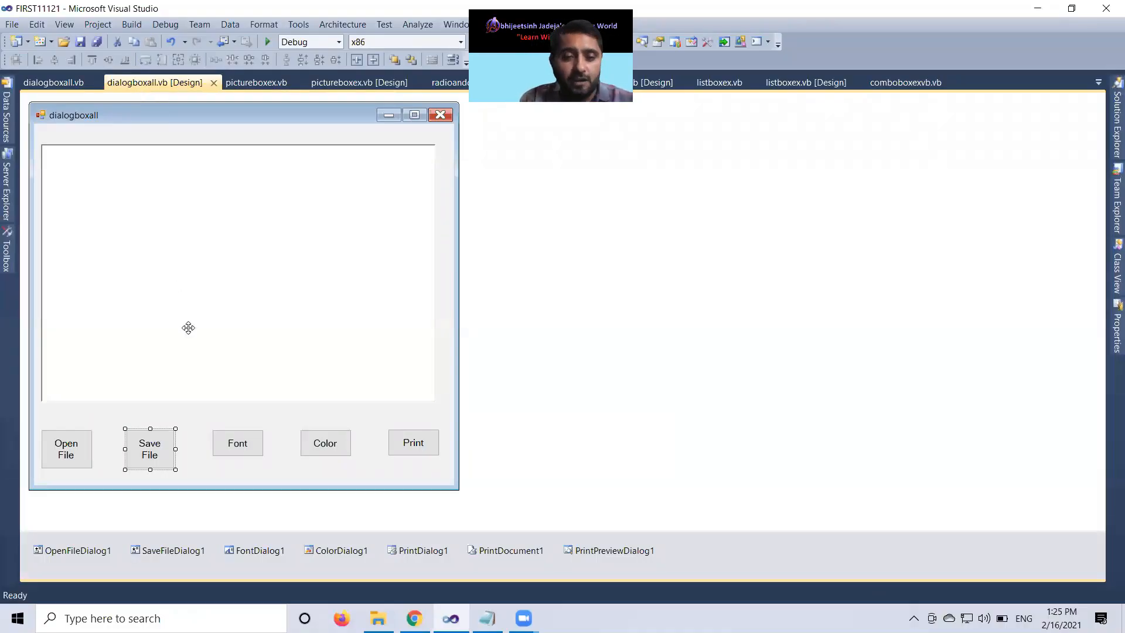
# Select the FontDialog1 component in the dialogboxall form's component tray.
pyautogui.click(255, 550)
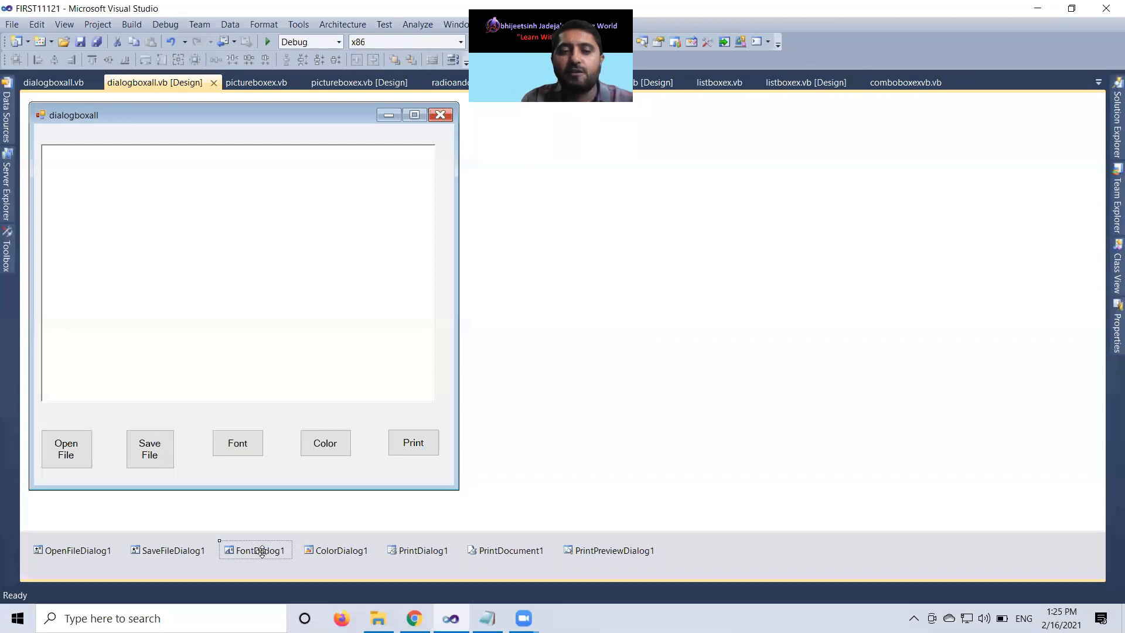
pyautogui.click(238, 443)
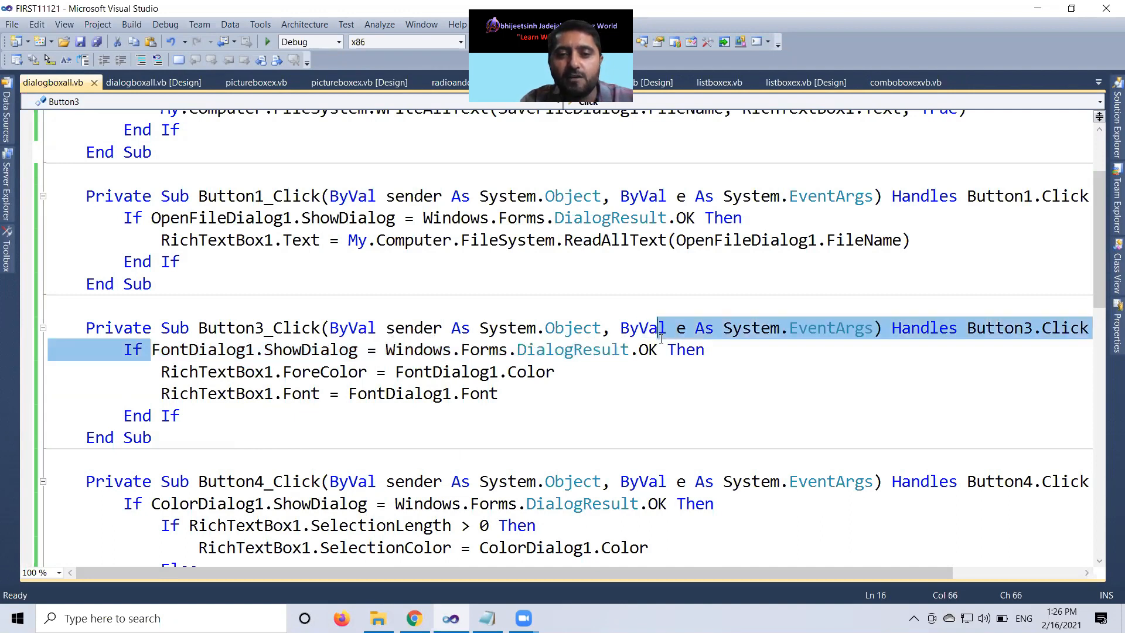
pyautogui.click(693, 349)
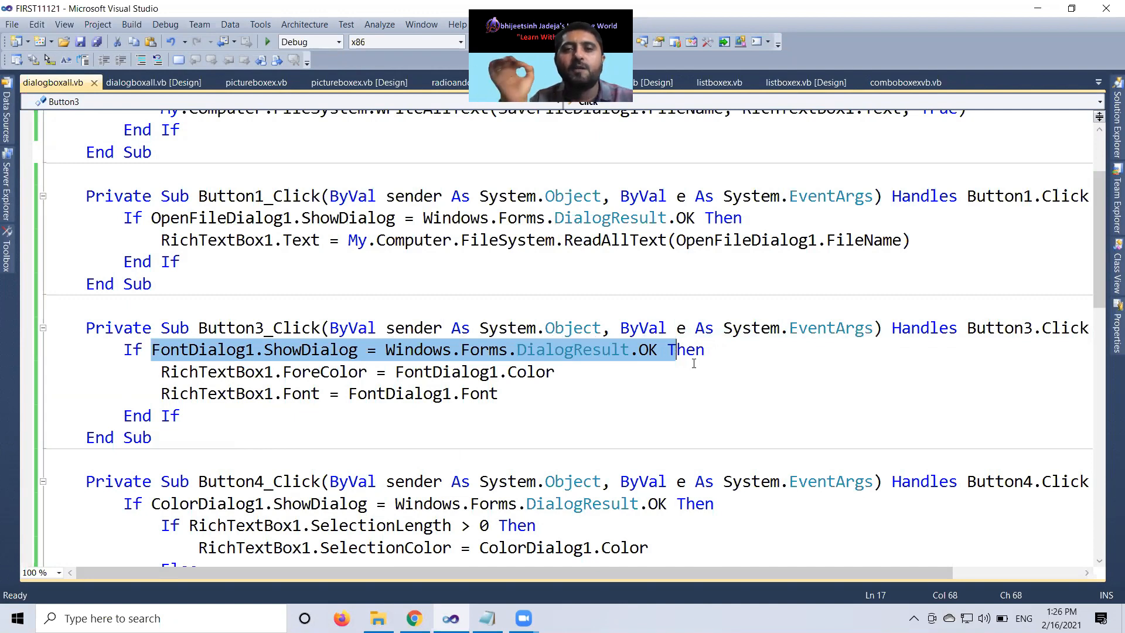
pyautogui.moveTo(674, 349)
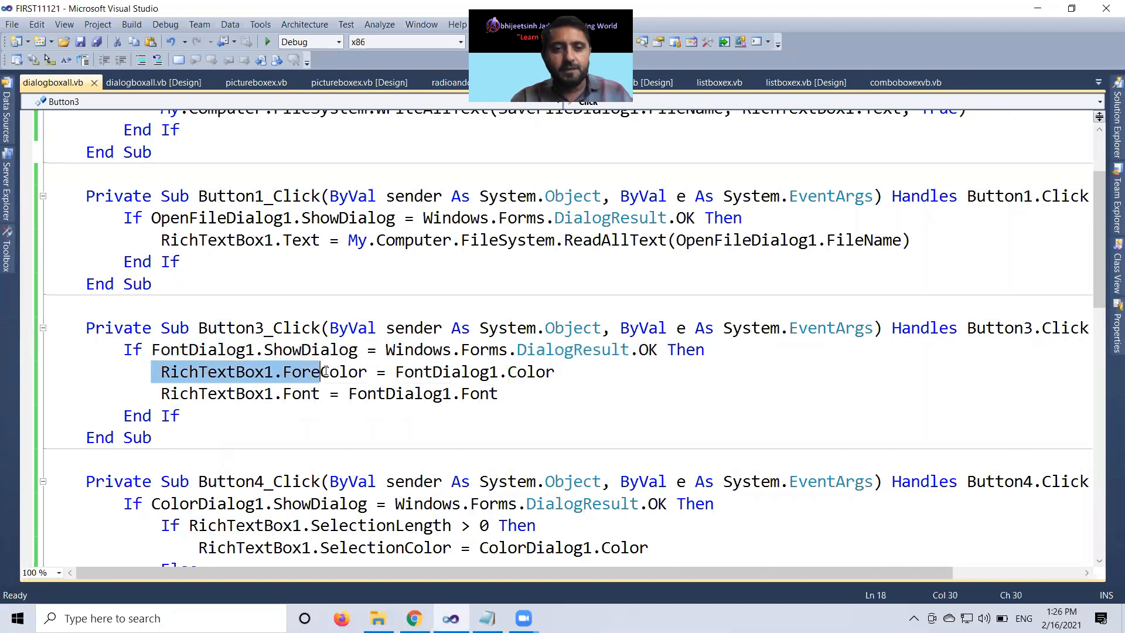
pyautogui.click(549, 371)
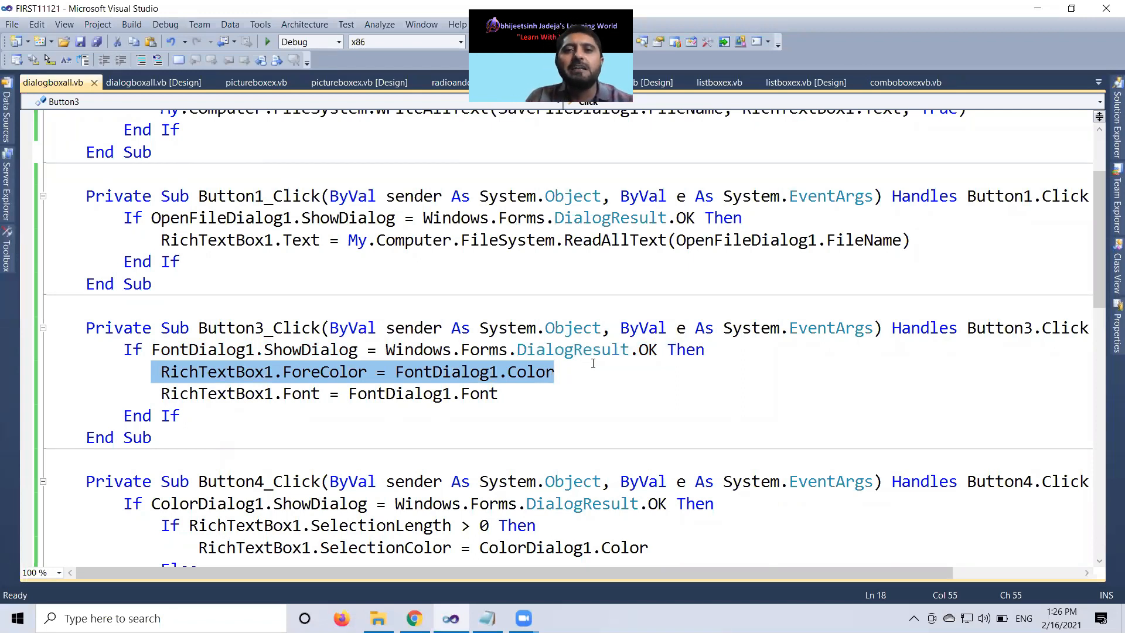
pyautogui.moveTo(150, 384)
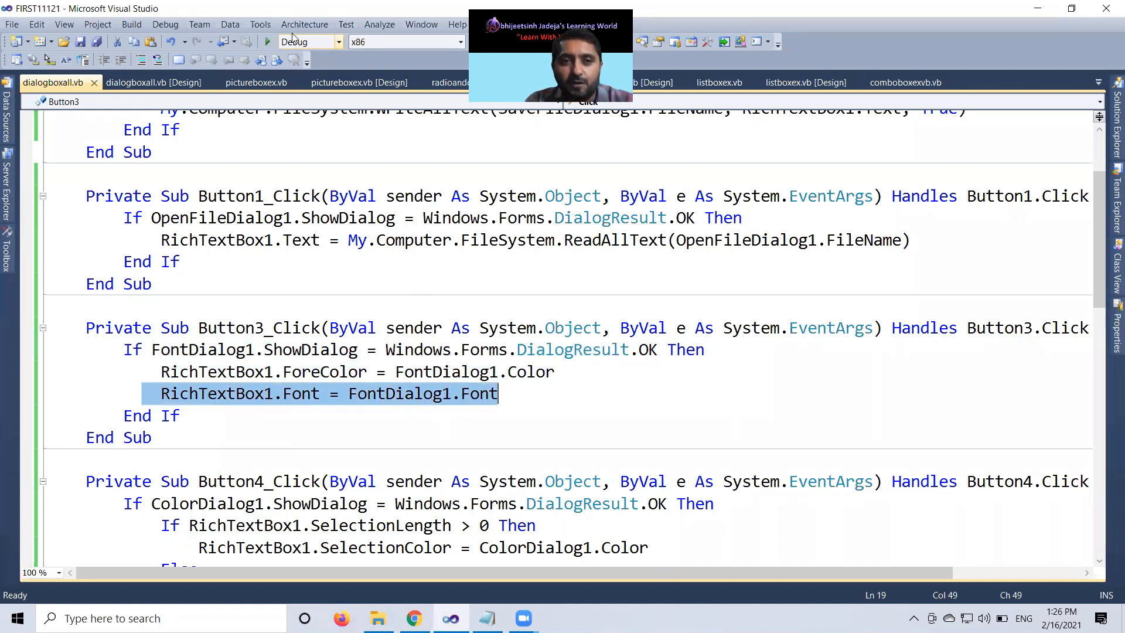
# Start debugging and type a sentence about VB.NET desktop application development into the RichTextBox.
pyautogui.click(268, 41)
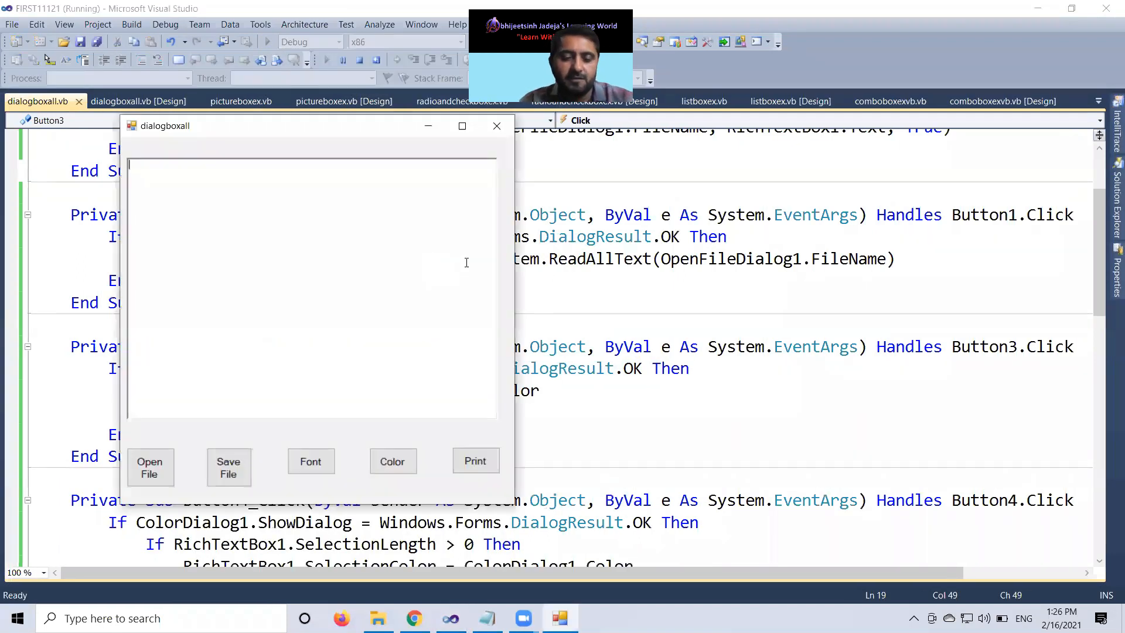
pyautogui.write('this is bca co')
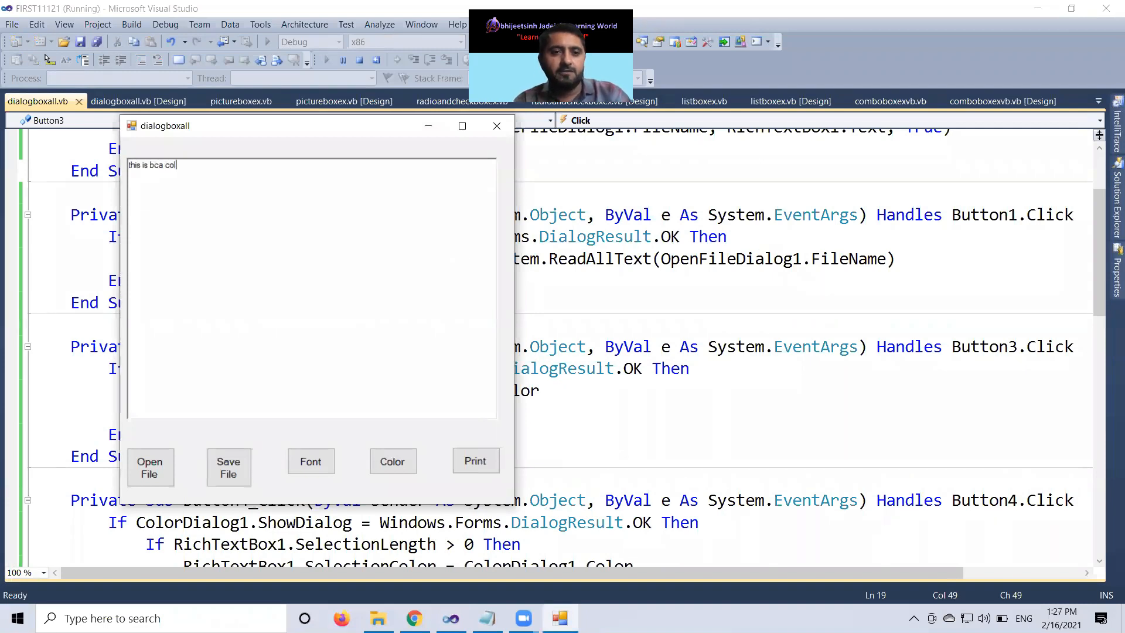
pyautogui.write('lege')
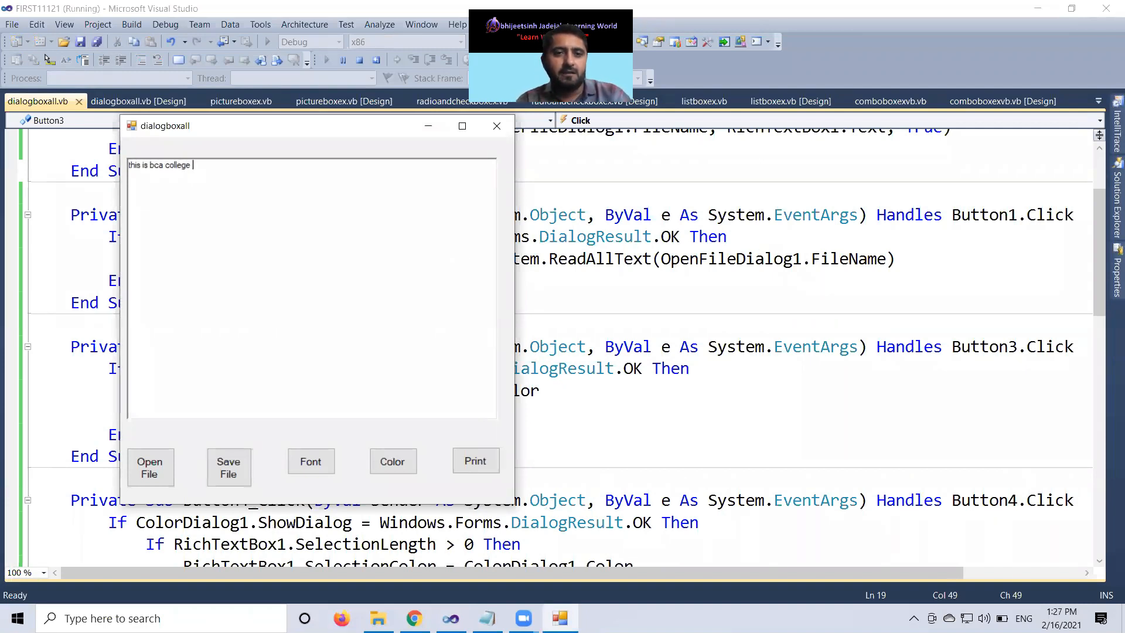
pyautogui.write('the subjec')
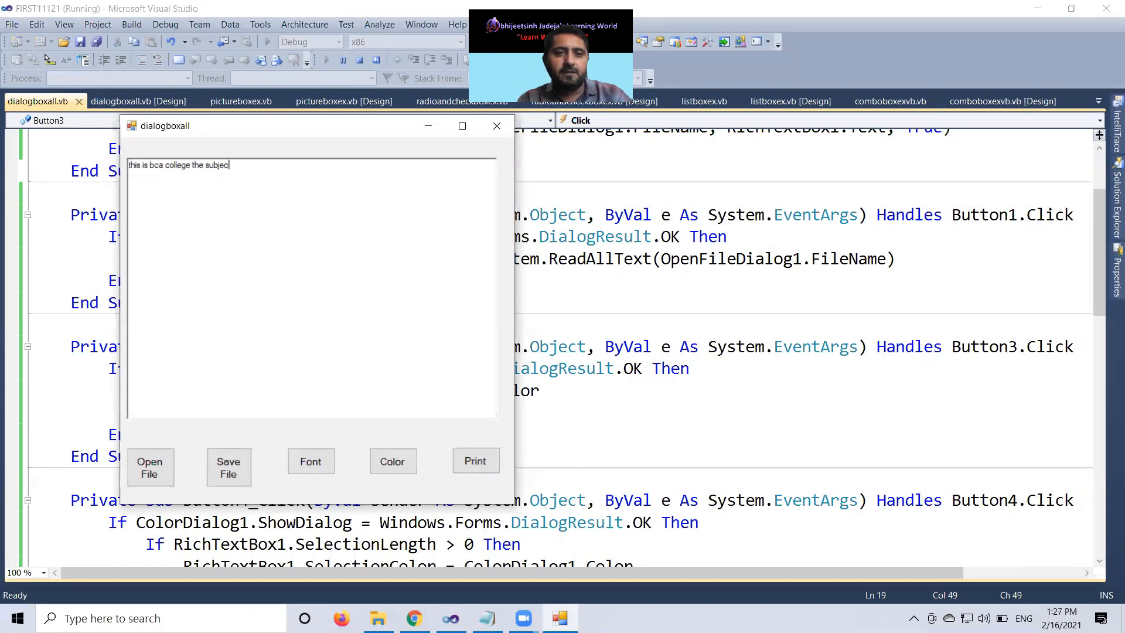
pyautogui.write('is VB.')
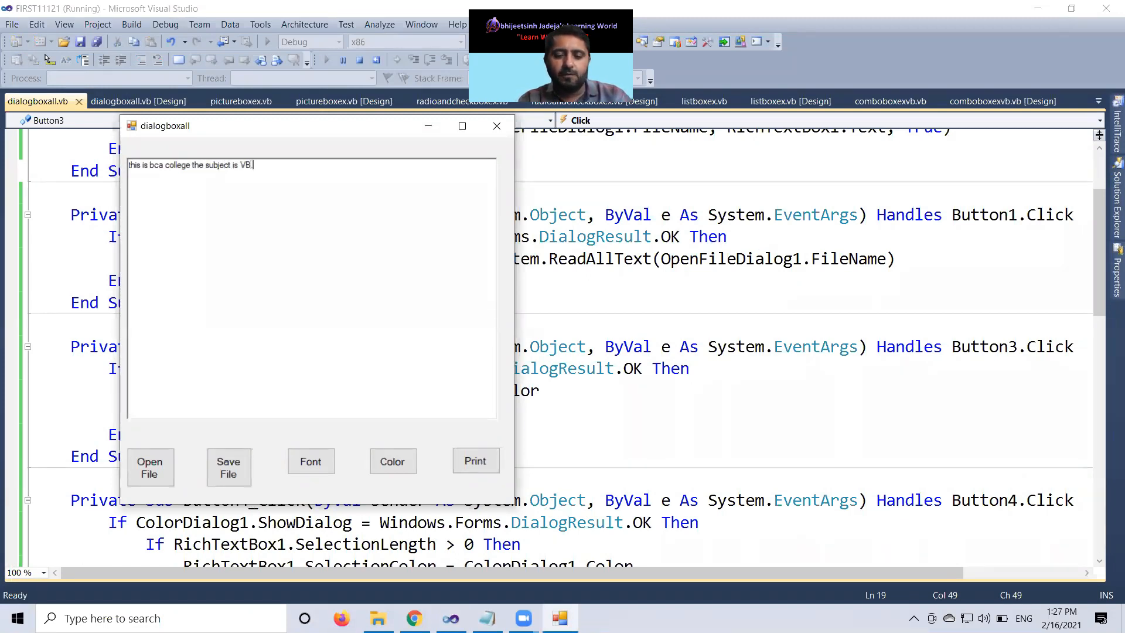
pyautogui.write('NET')
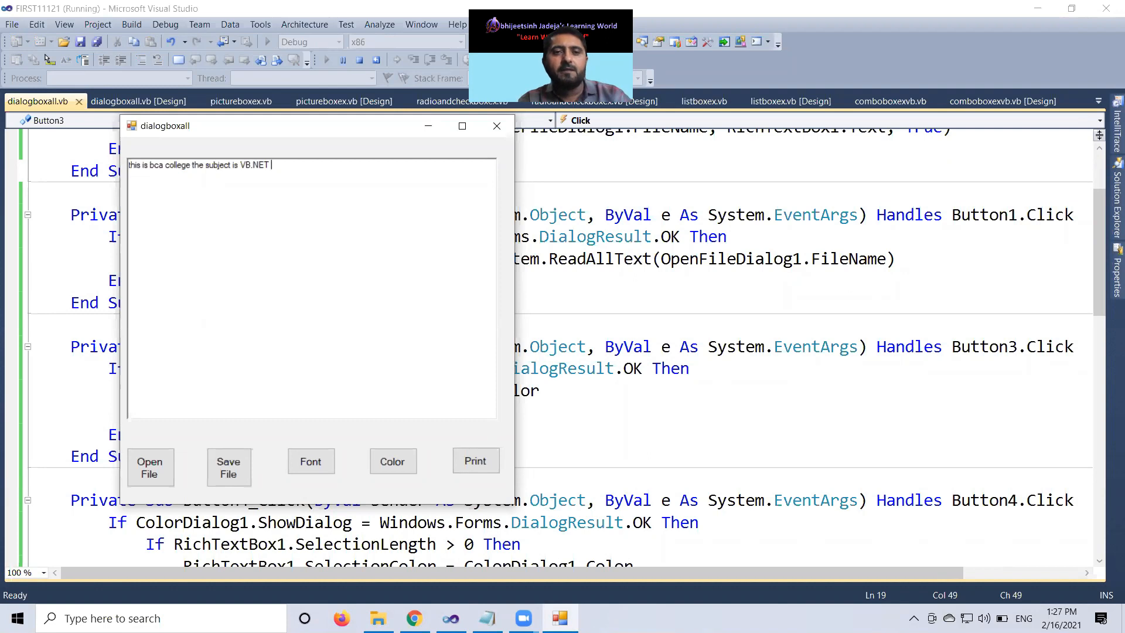
pyautogui.write('desktop')
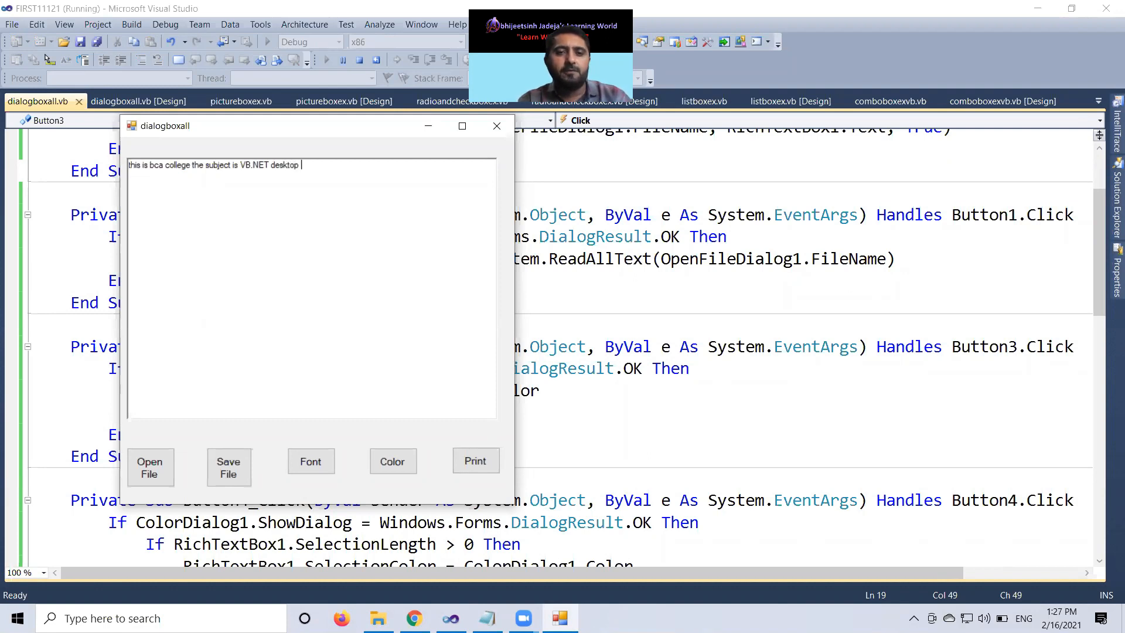
pyautogui.write('application development')
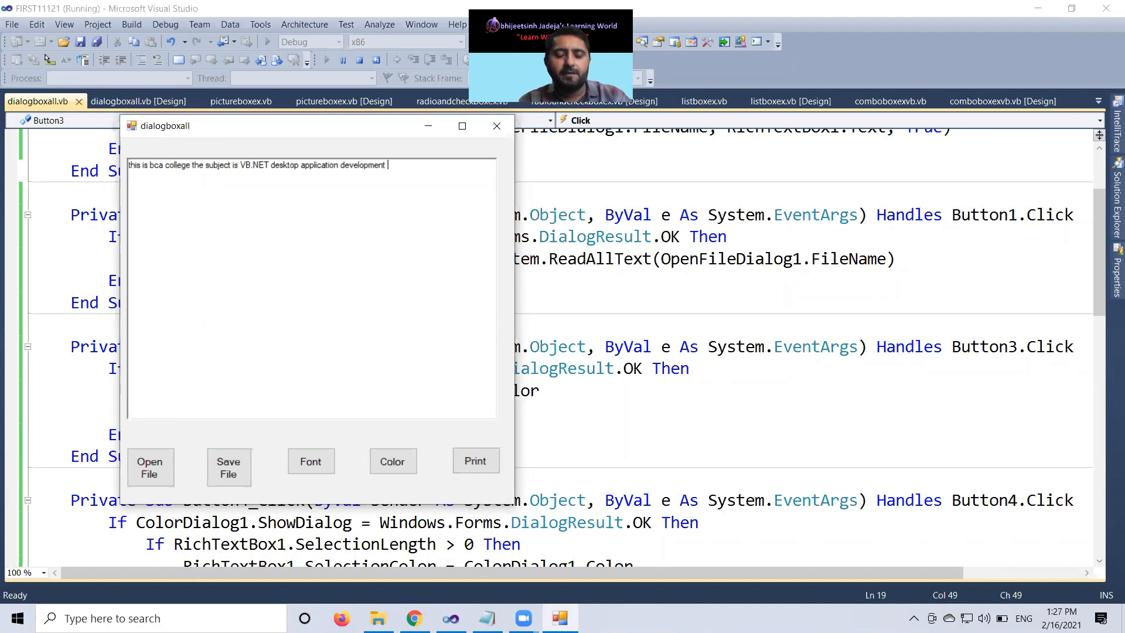
pyautogui.moveTo(164, 450)
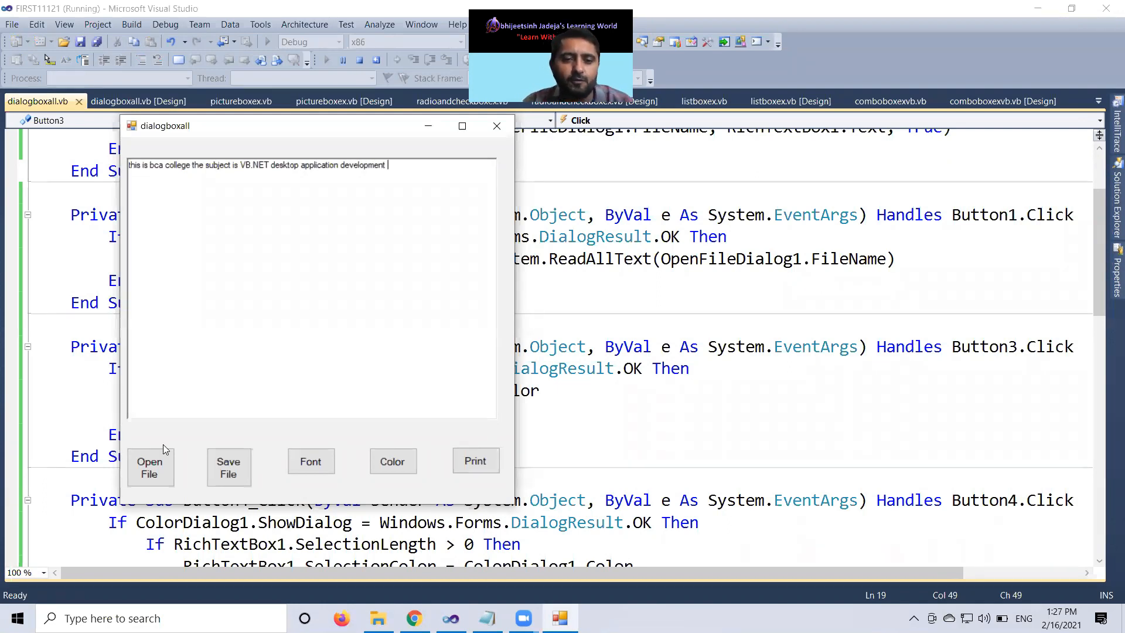
# Apply Calibri Regular, size 16, to the text through the form's Font dialog.
pyautogui.click(311, 461)
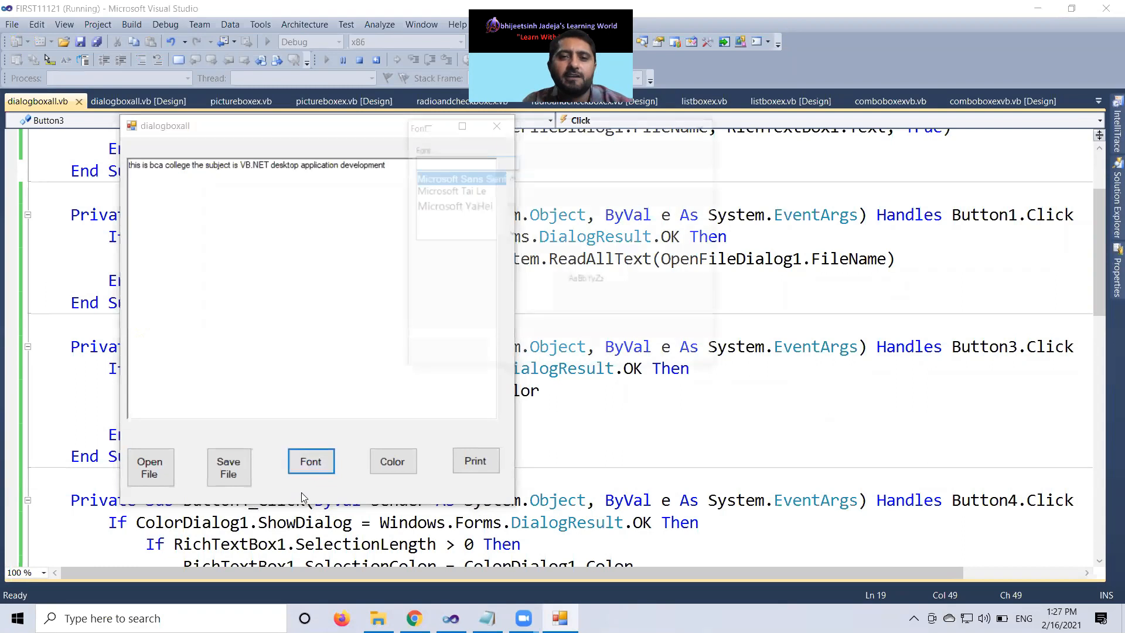
pyautogui.click(310, 460)
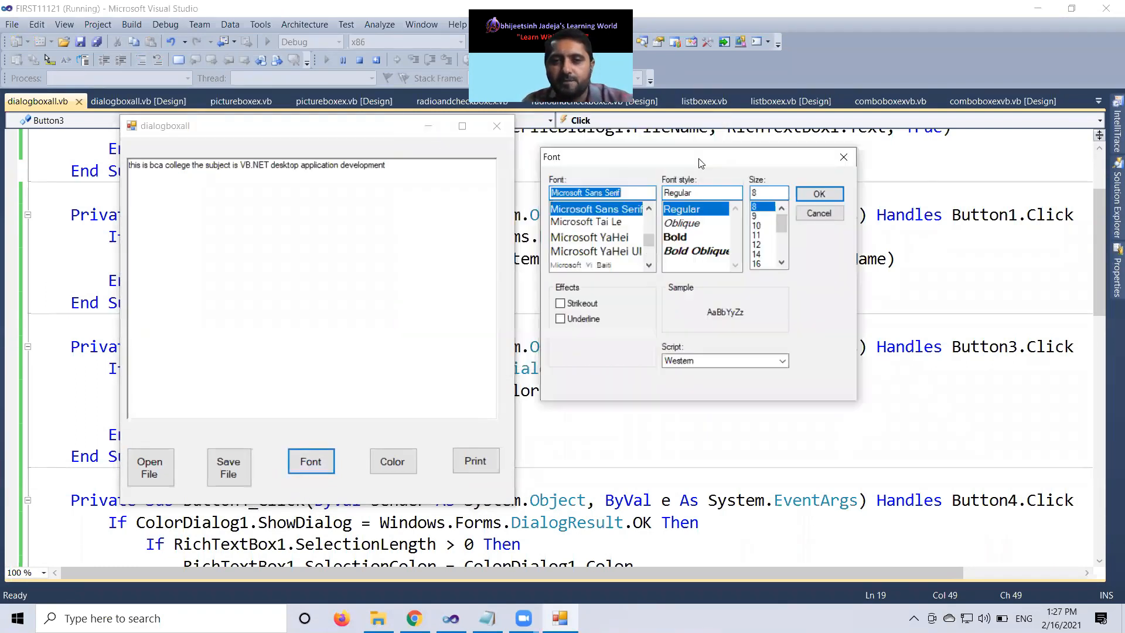
pyautogui.write('cal')
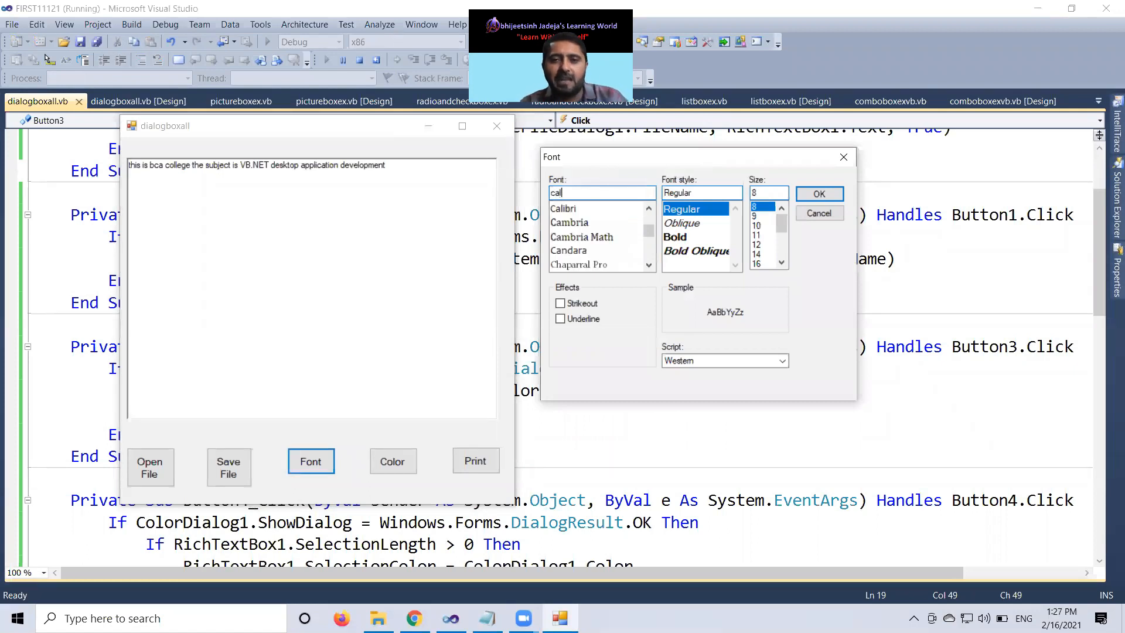
pyautogui.click(562, 208)
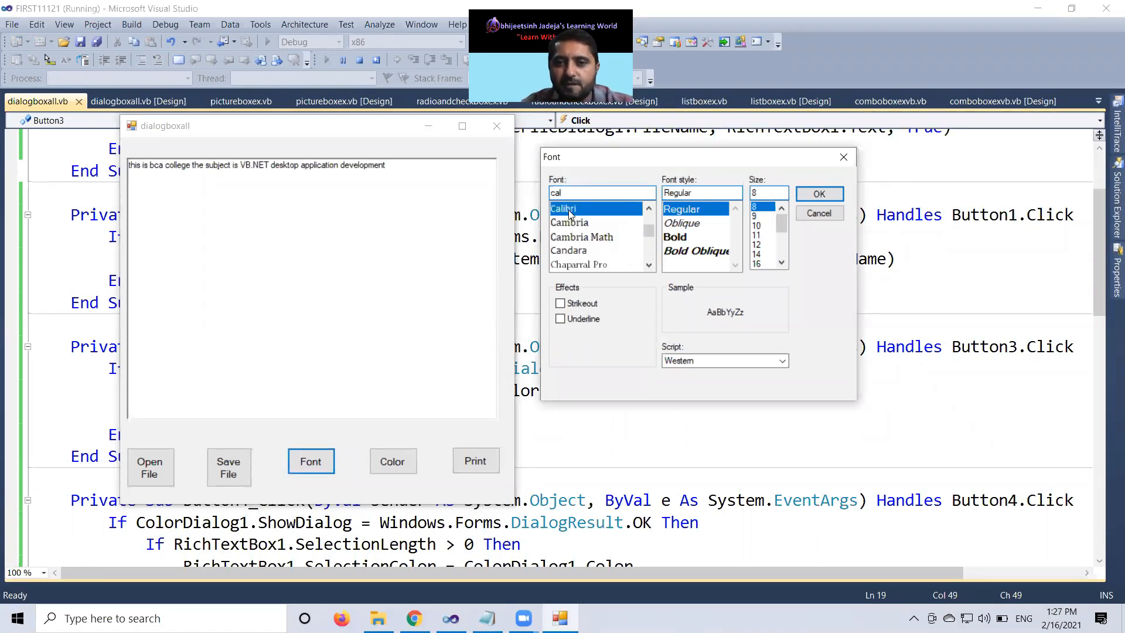
pyautogui.click(755, 262)
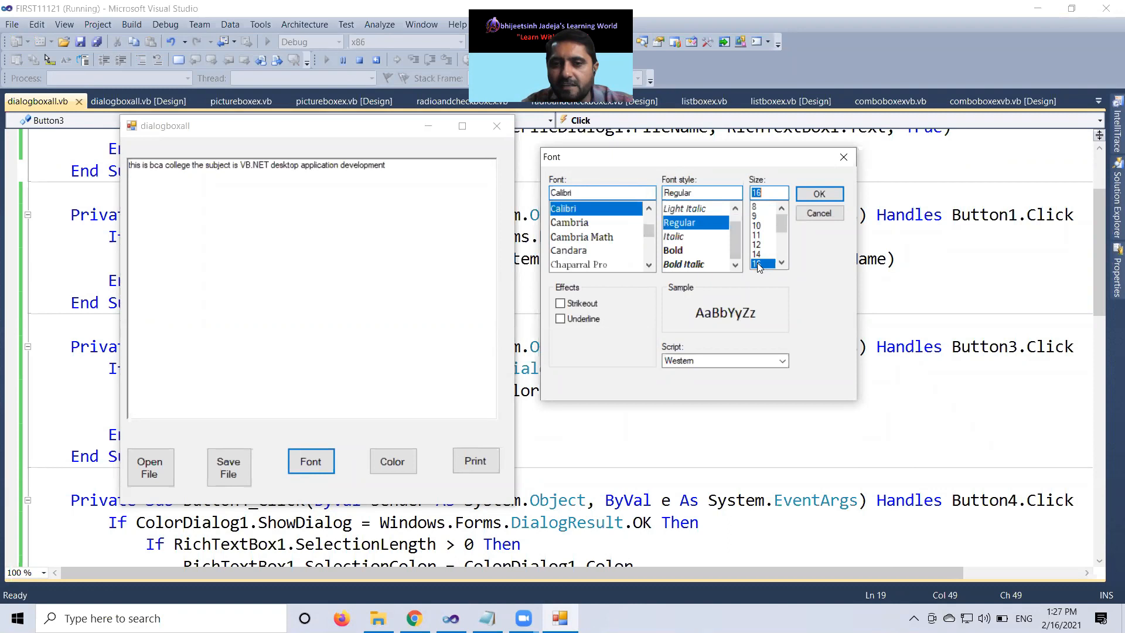
pyautogui.moveTo(779, 311)
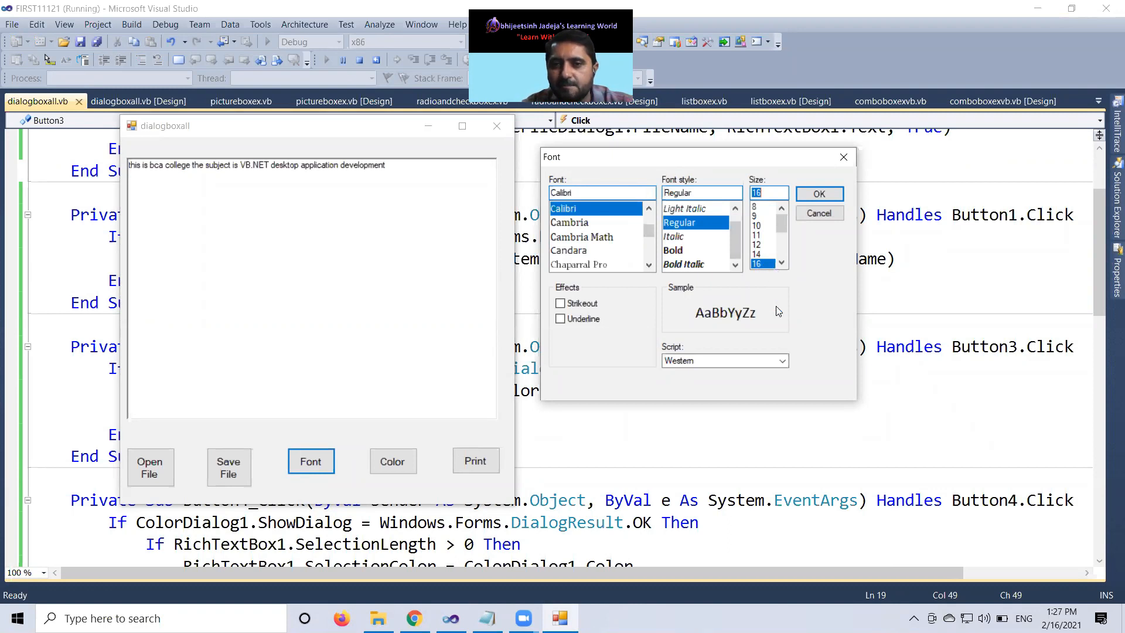
pyautogui.click(783, 360)
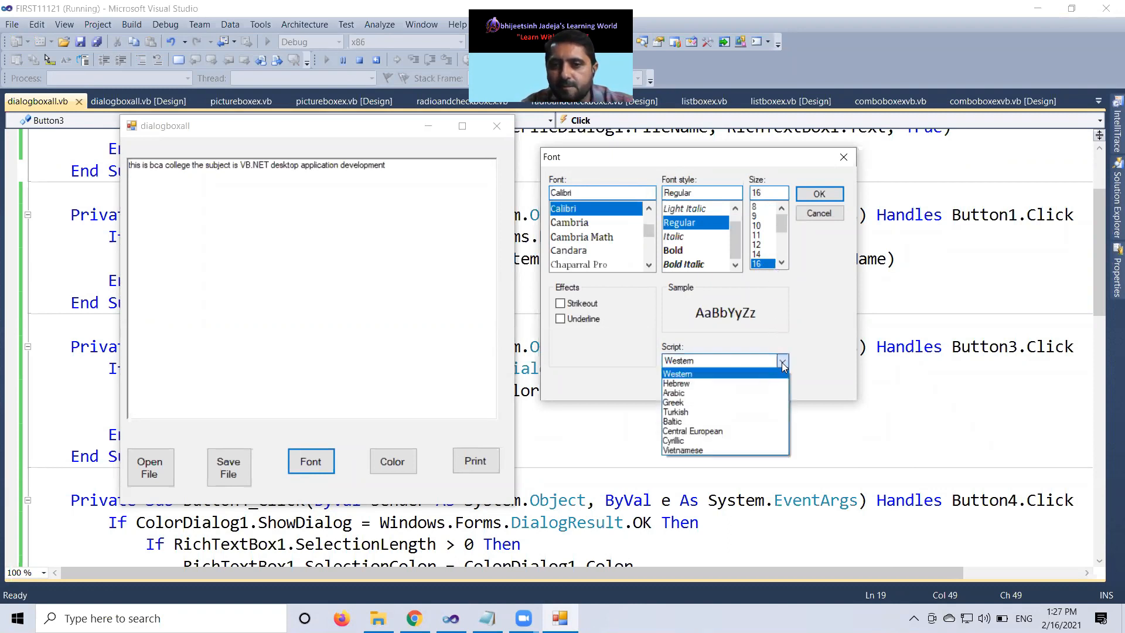
pyautogui.moveTo(793, 359)
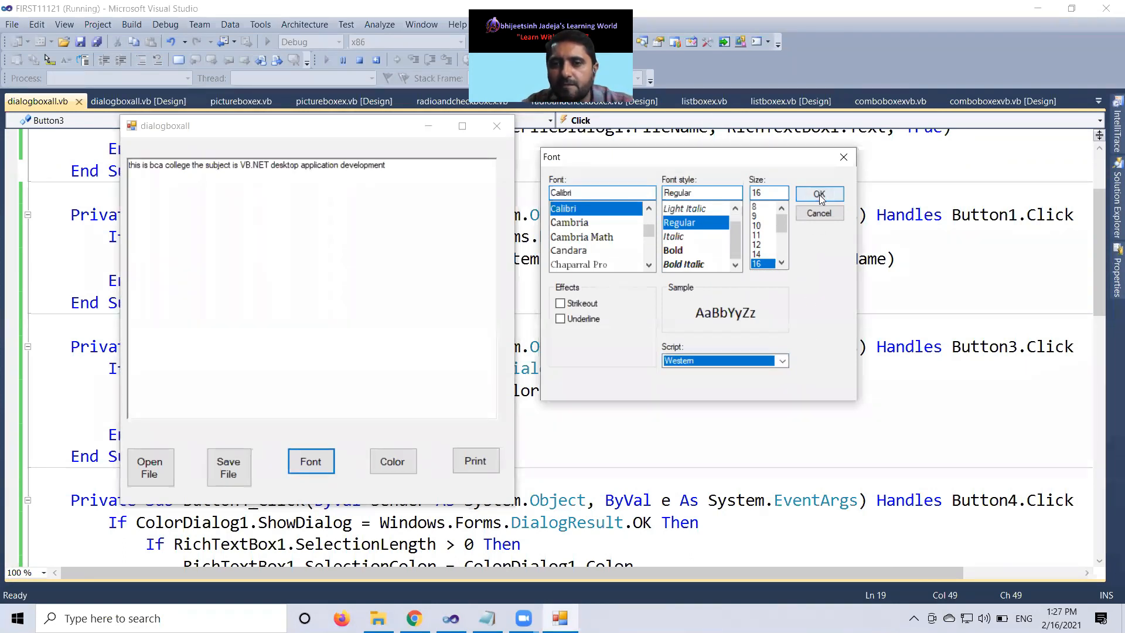
pyautogui.click(819, 195)
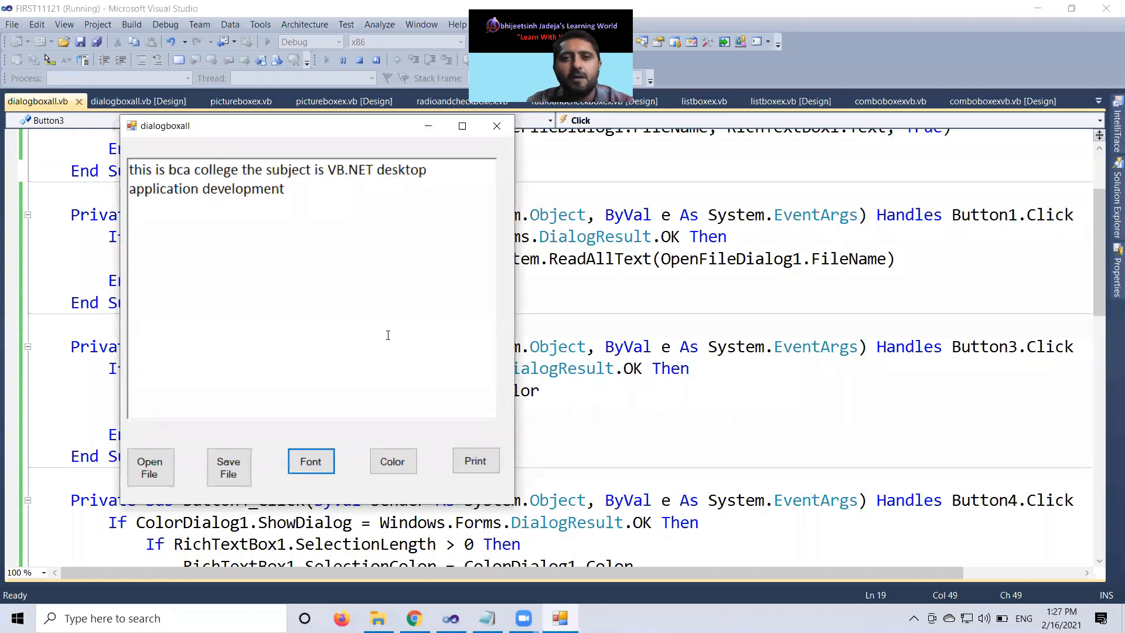
pyautogui.moveTo(323, 252)
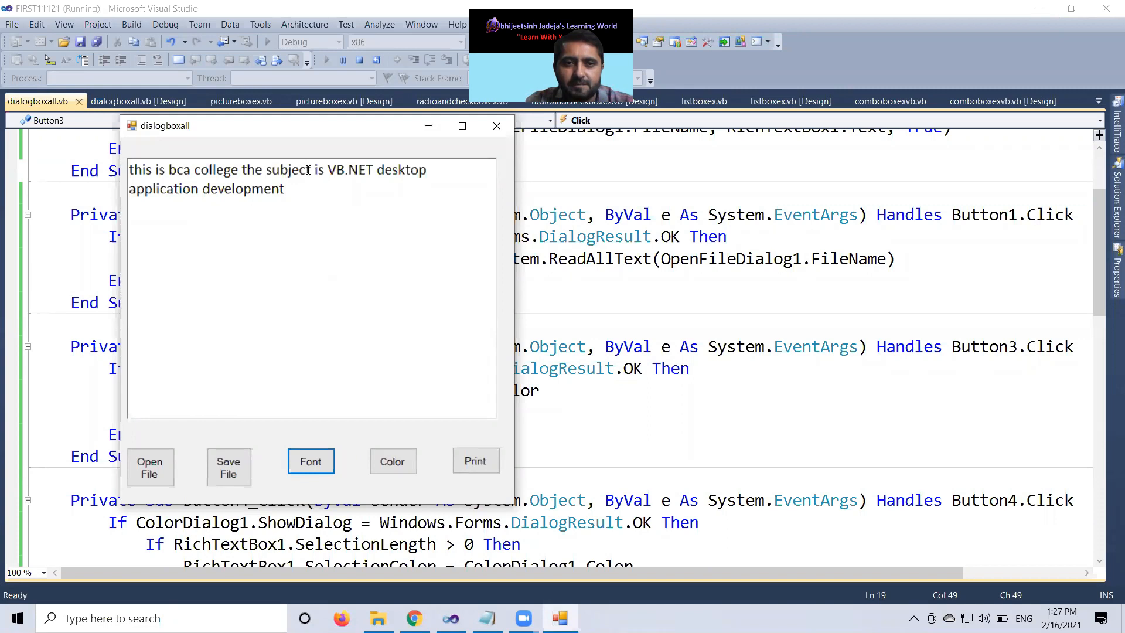
# Select the word 'subject' and apply Arial 26 with Strikeout.
pyautogui.doubleClick(283, 169)
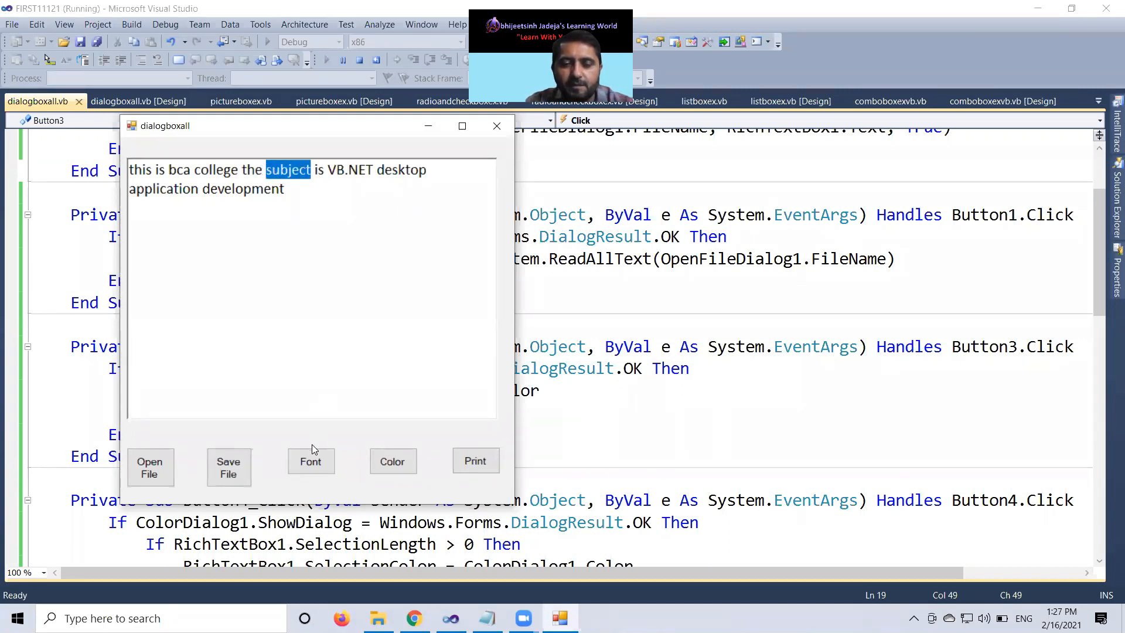
pyautogui.click(311, 460)
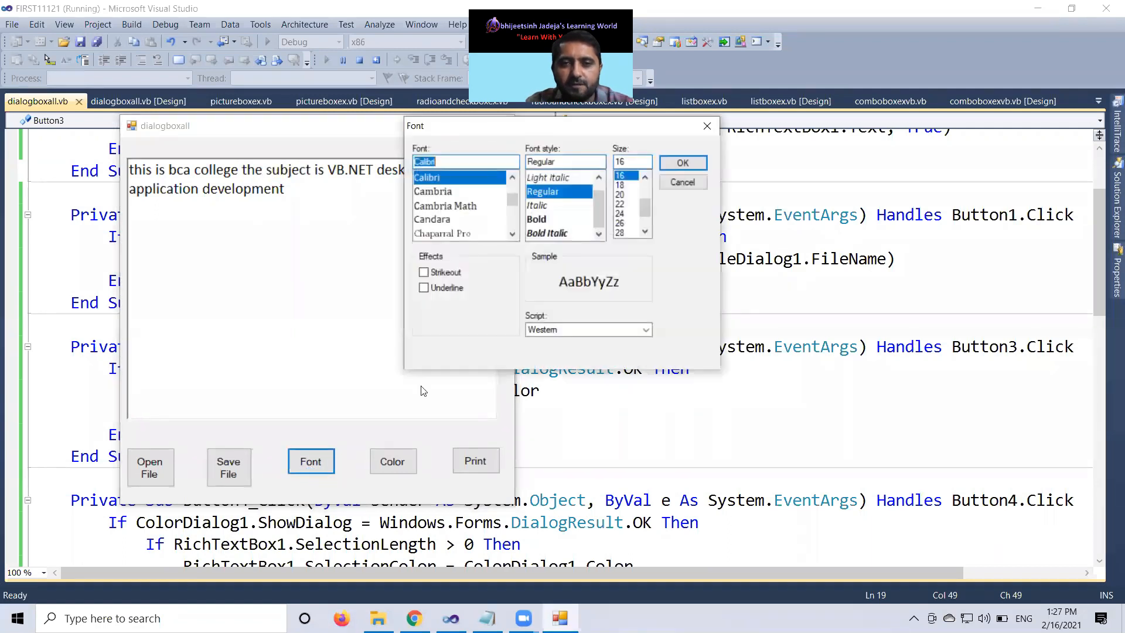
pyautogui.write('a')
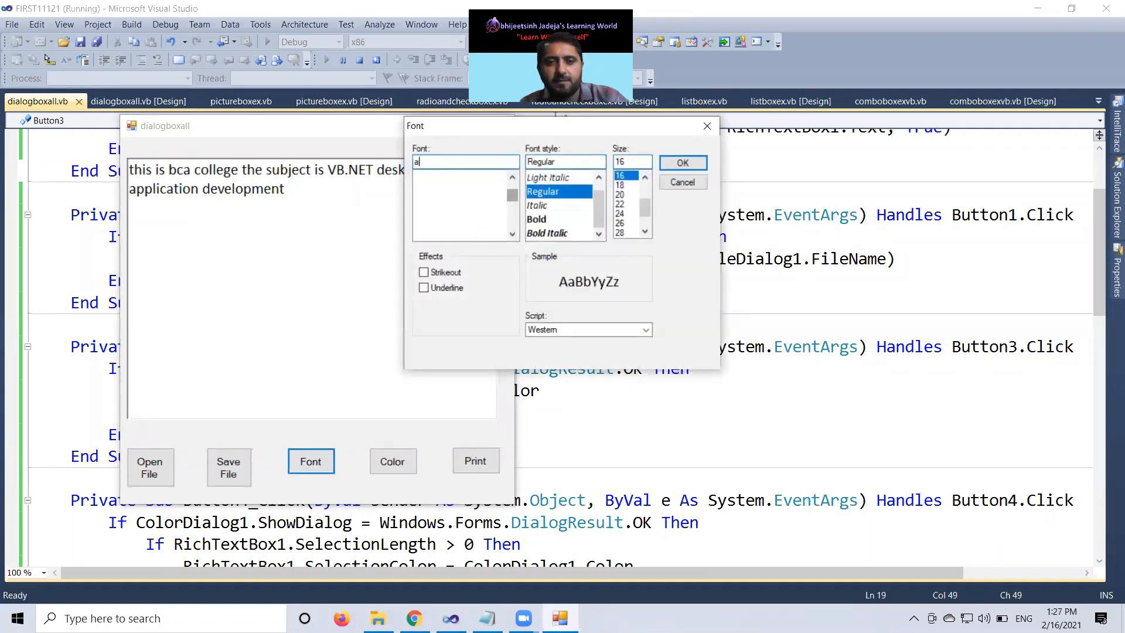
pyautogui.write('rial')
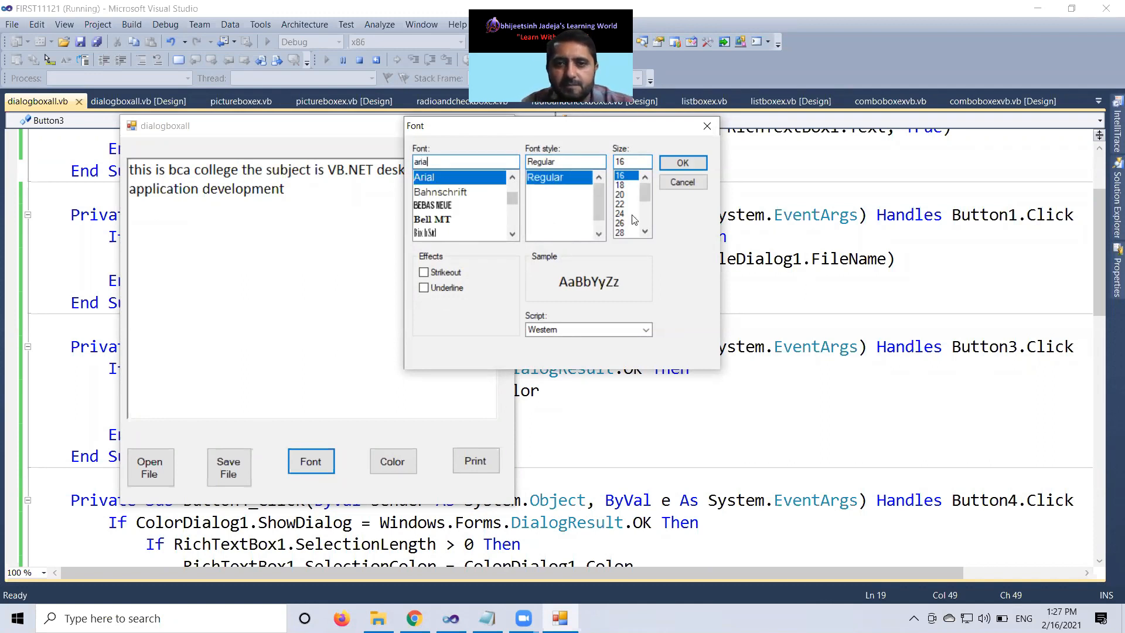
pyautogui.click(620, 223)
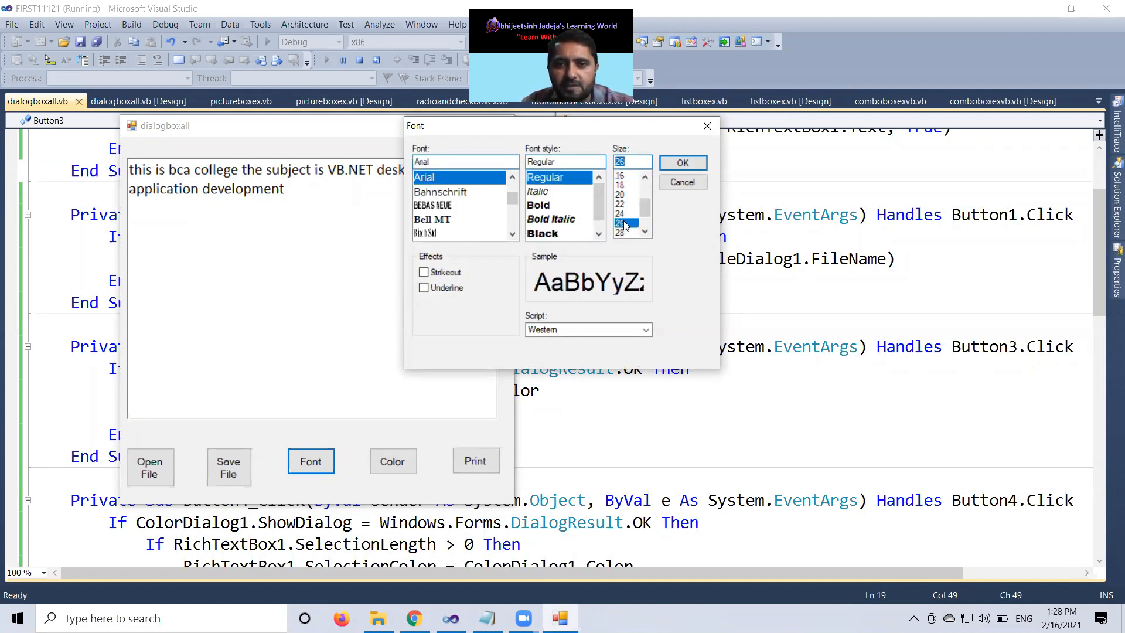
pyautogui.click(424, 272)
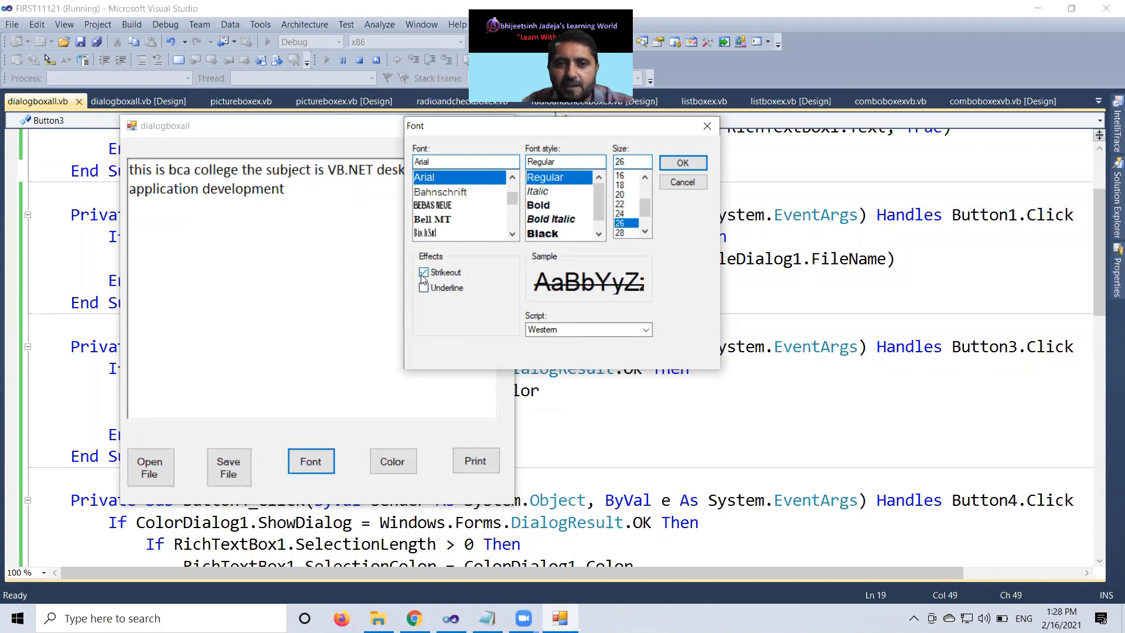
pyautogui.click(681, 182)
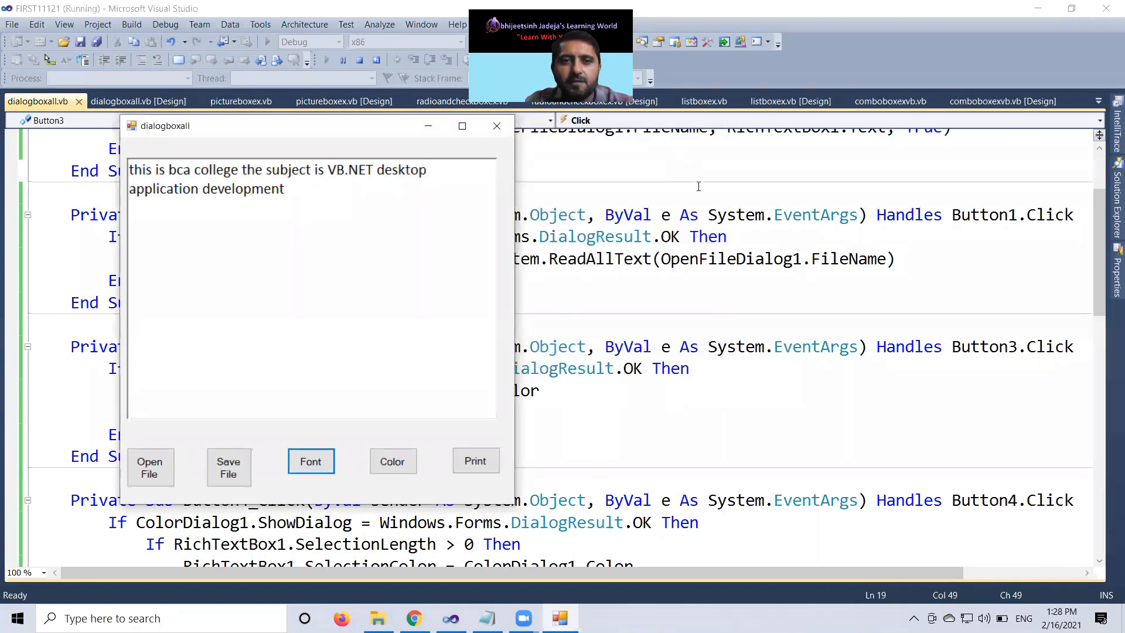
# Remove Strikeout, change the size to 22, and close the running form.
pyautogui.click(311, 461)
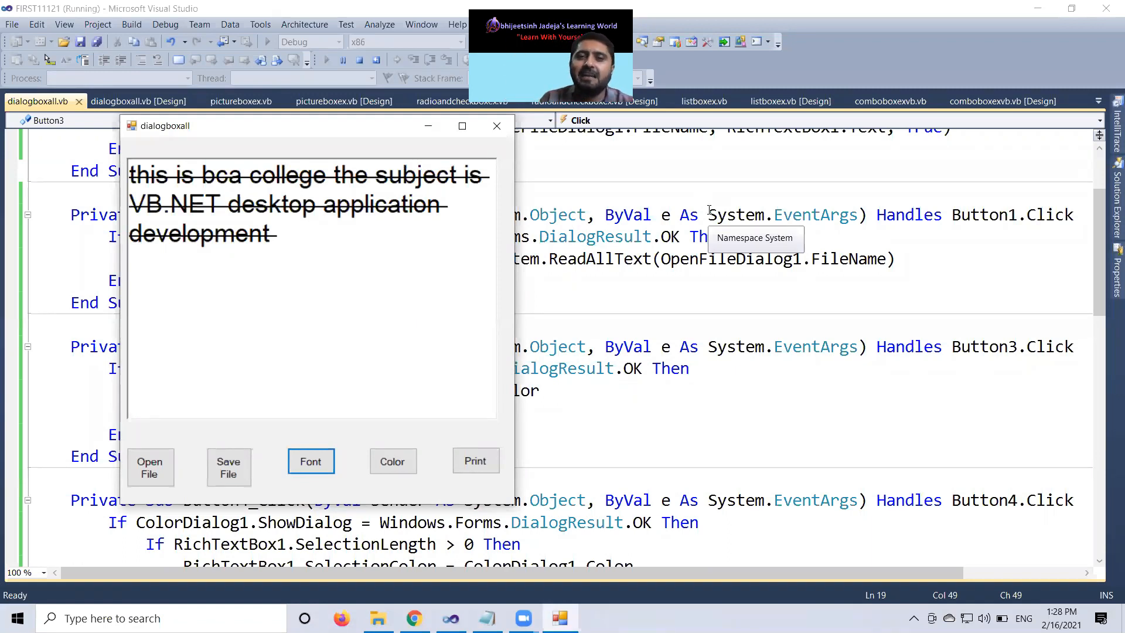
pyautogui.moveTo(297, 327)
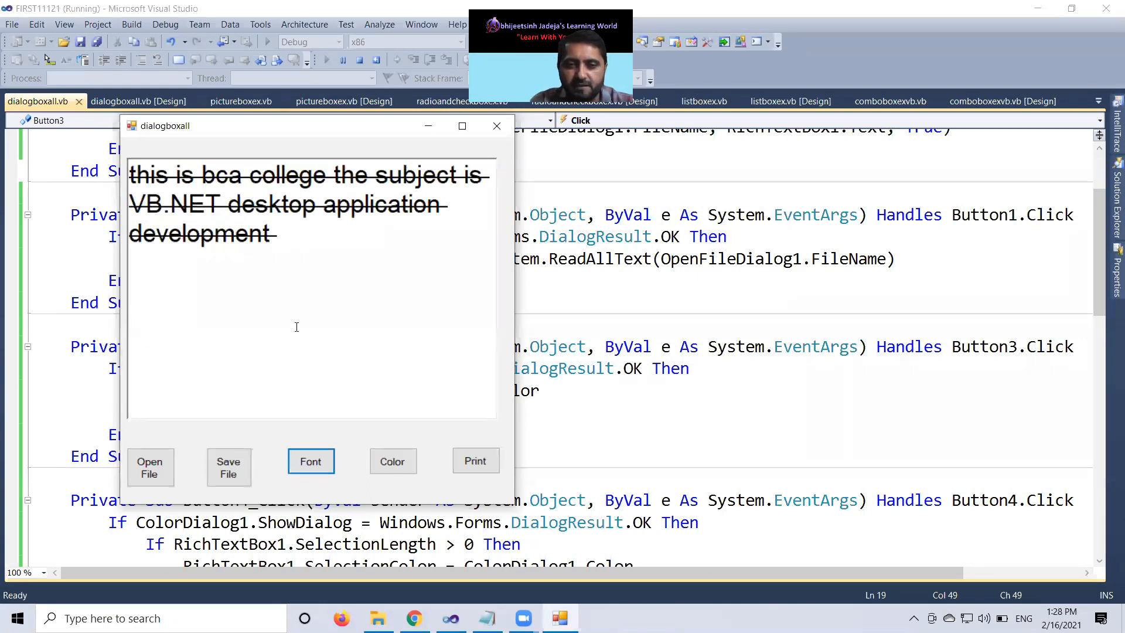
pyautogui.click(311, 461)
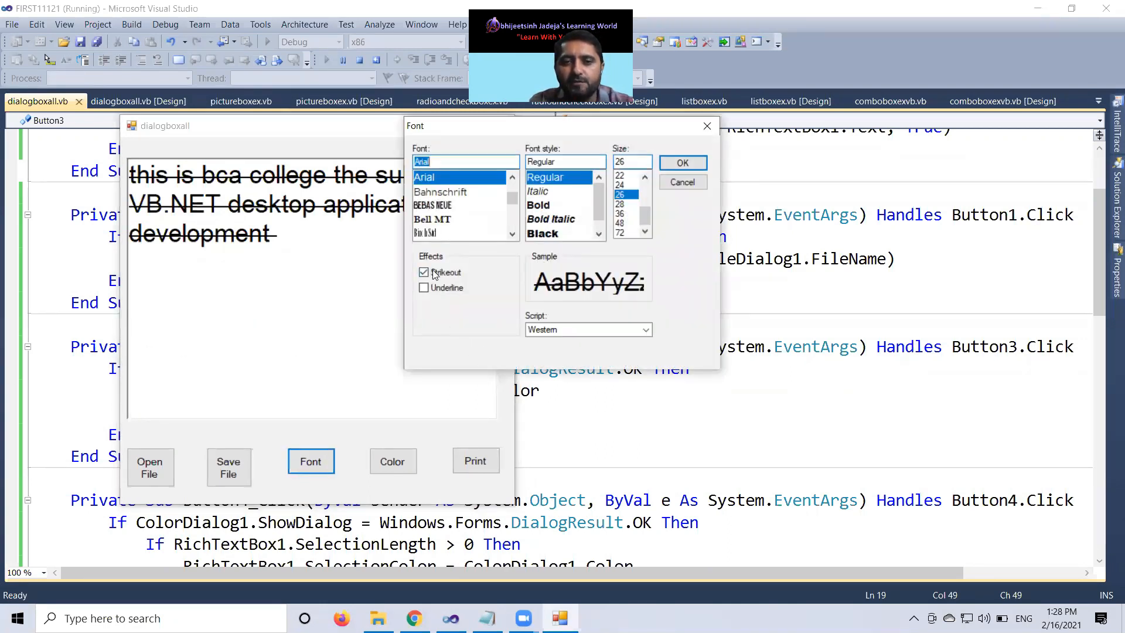
pyautogui.click(424, 272)
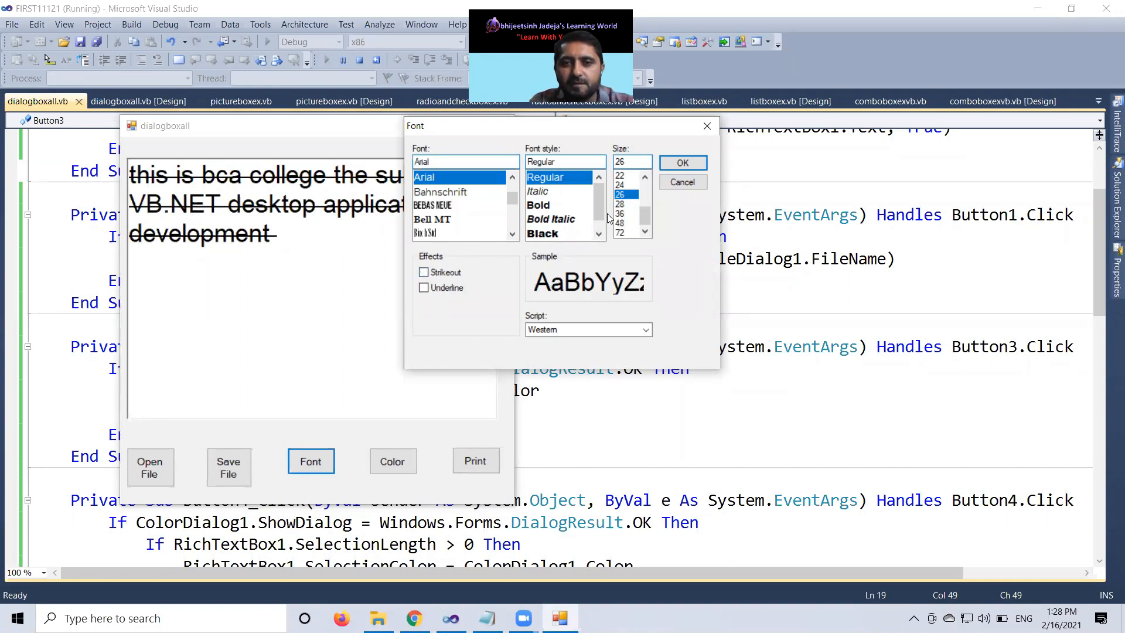
pyautogui.click(619, 160)
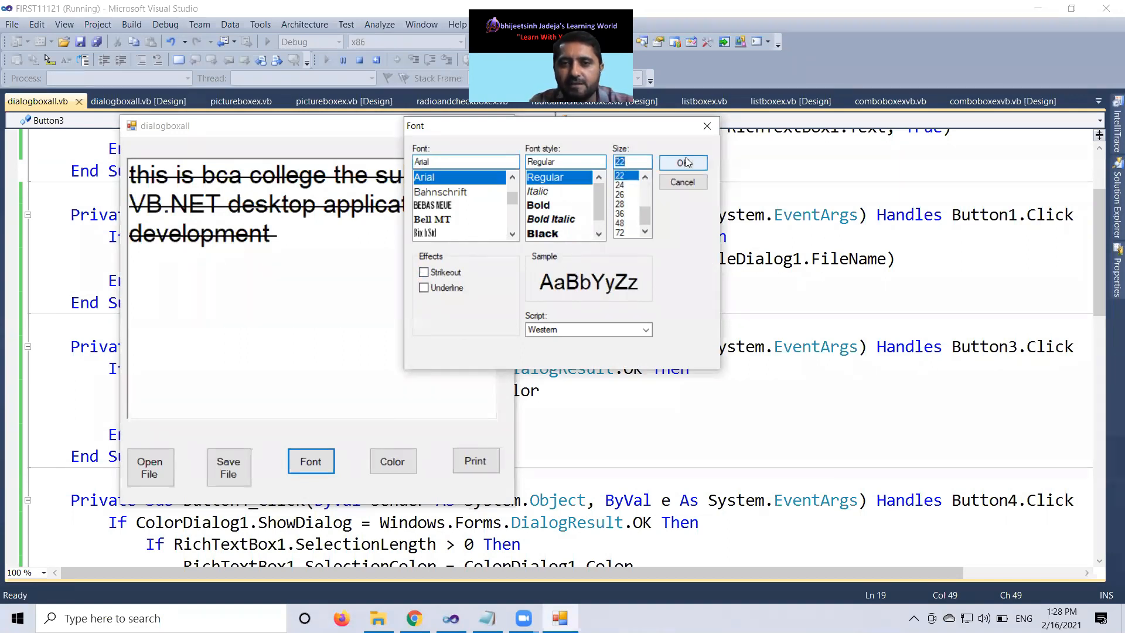
pyautogui.click(679, 163)
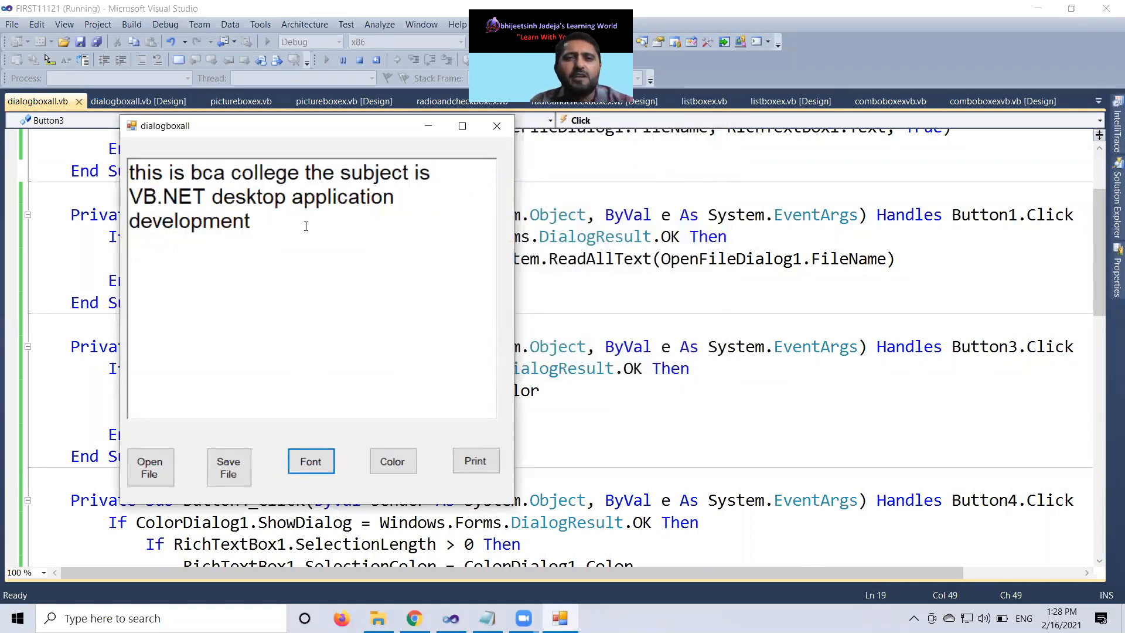
pyautogui.click(496, 125)
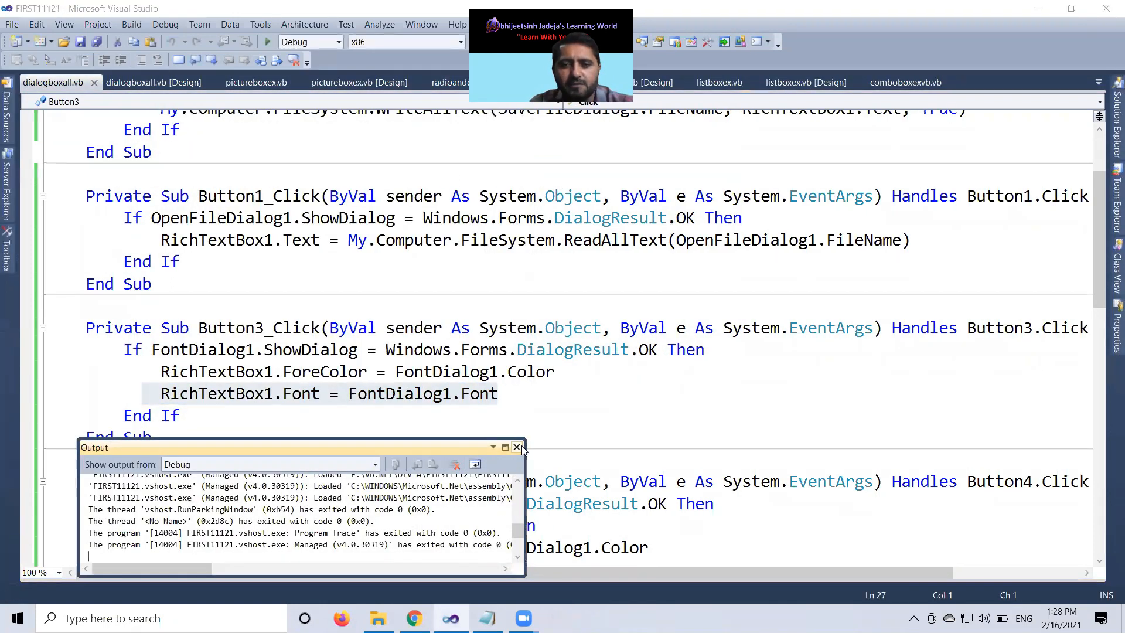
# Set FontDialog1's ShowColor property to True and run the project.
pyautogui.click(517, 447)
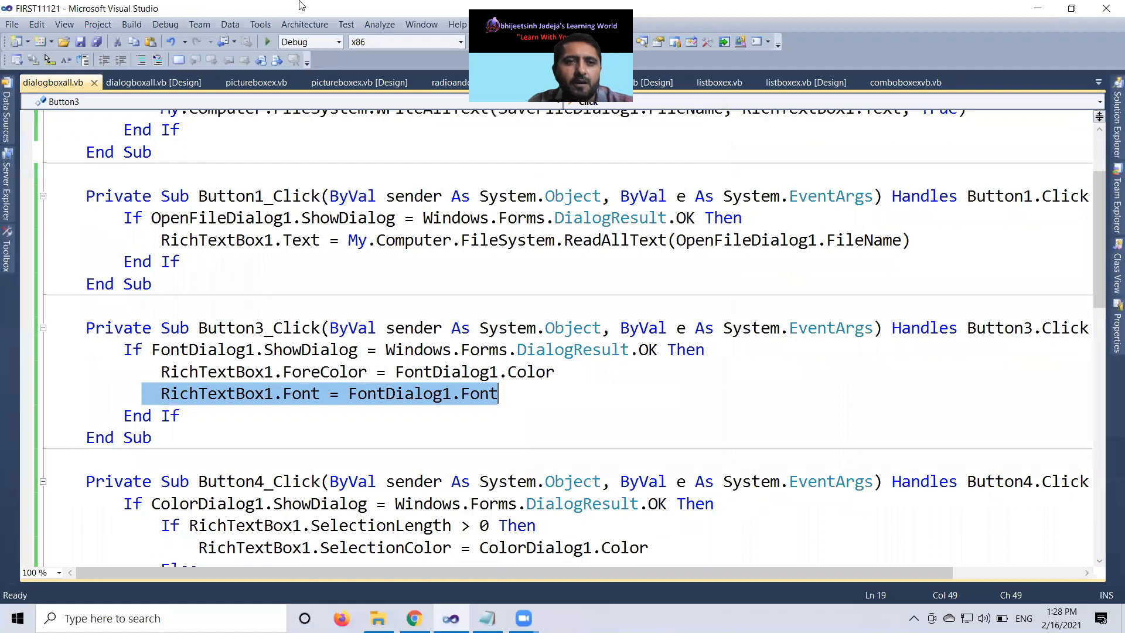
pyautogui.click(153, 82)
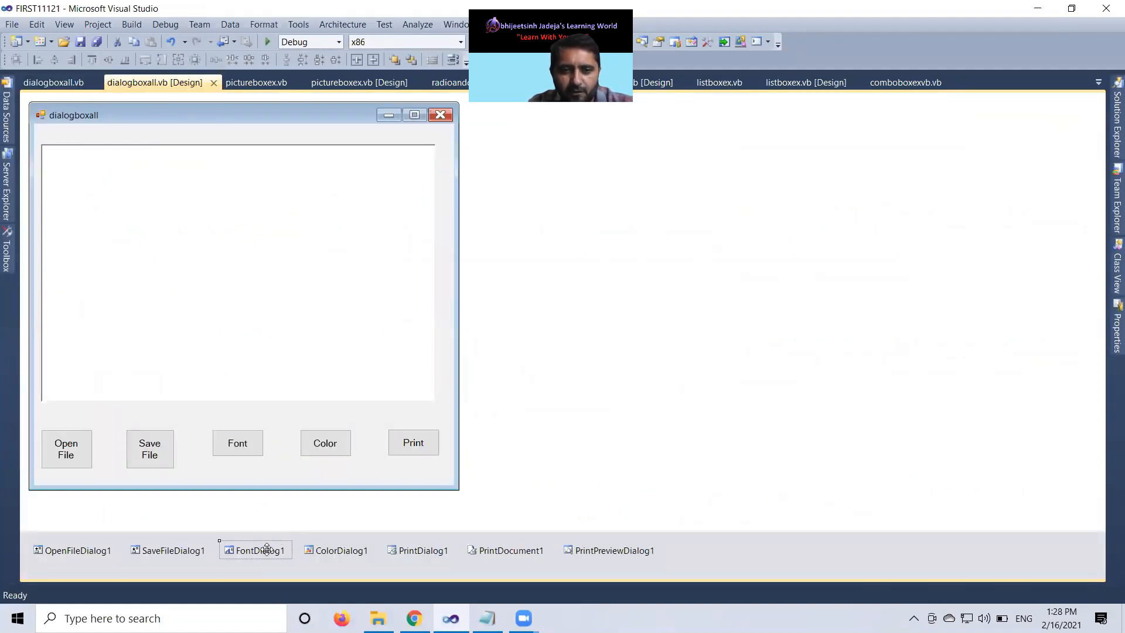
pyautogui.click(256, 550)
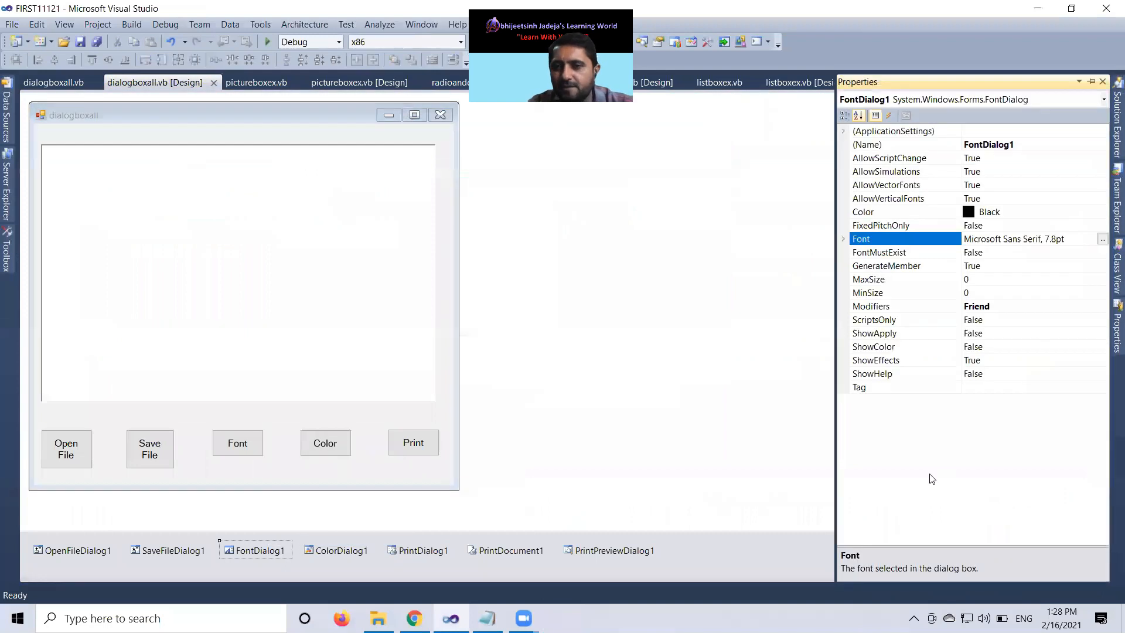
pyautogui.moveTo(940, 351)
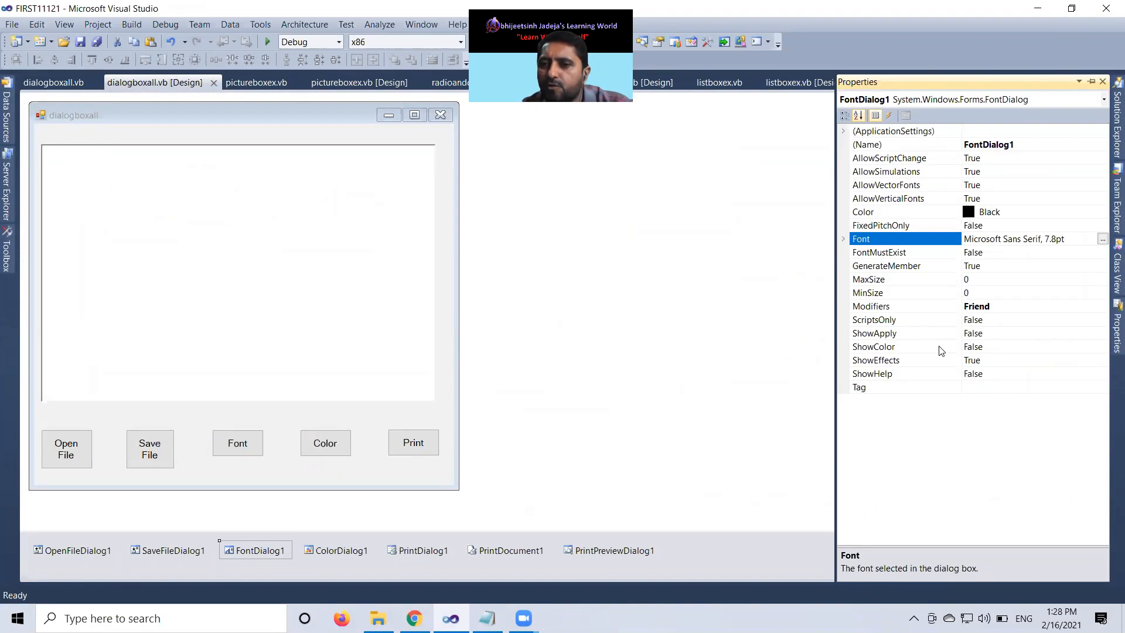
pyautogui.click(904, 346)
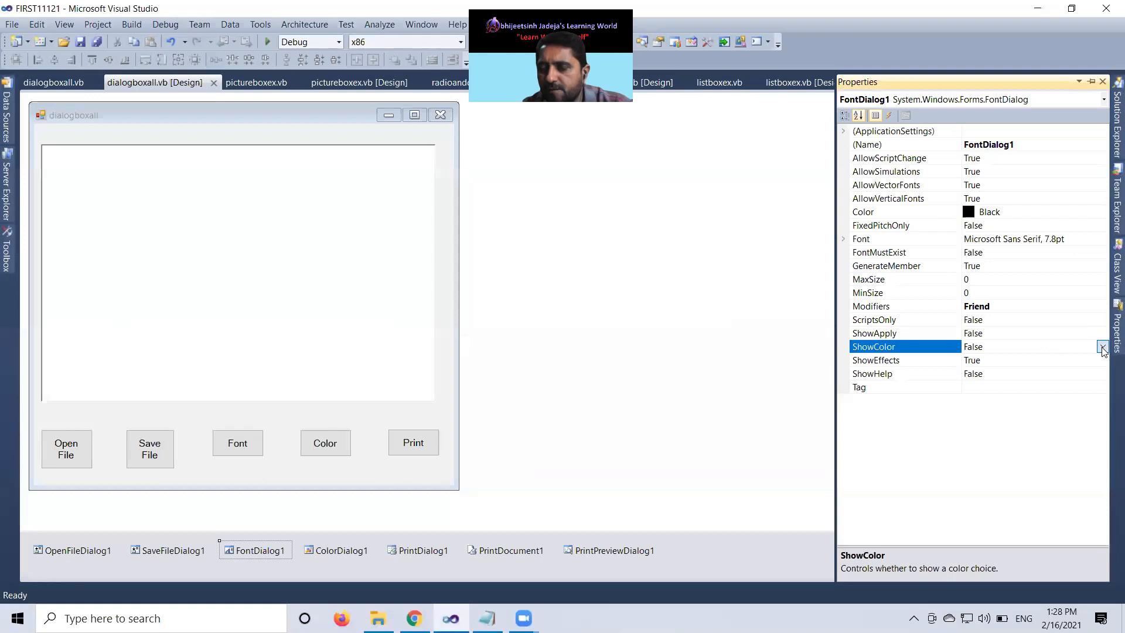
pyautogui.click(1102, 346)
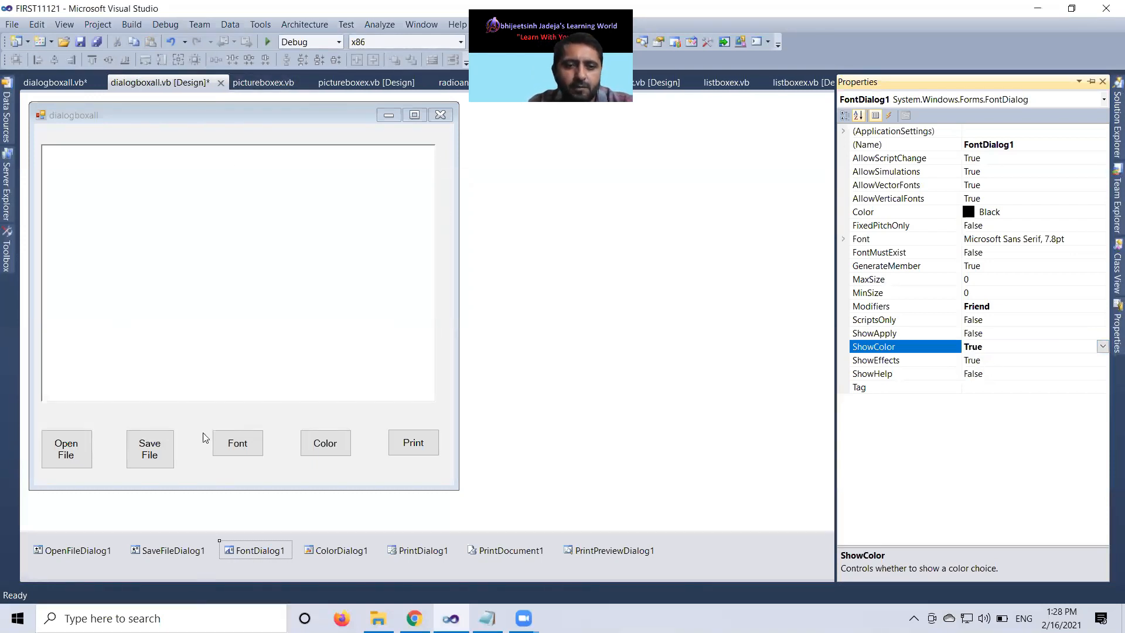
pyautogui.click(47, 82)
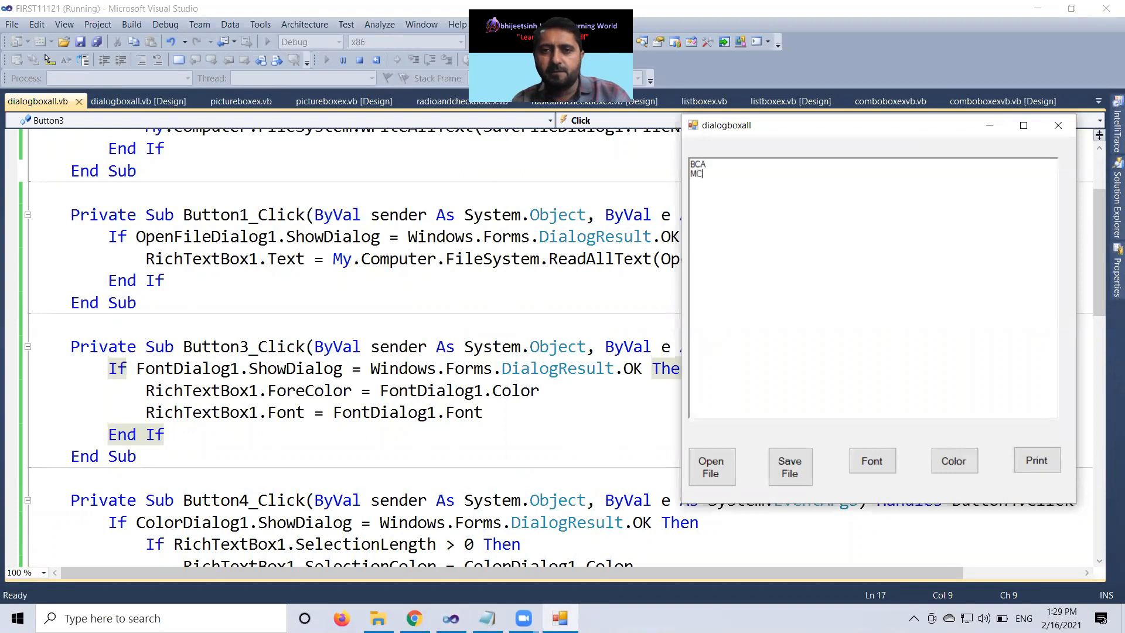
# Enter the course lines BCA, MCA, MSC-IT and MBA IT, then bring up the Font dialog.
pyautogui.write('MCA')
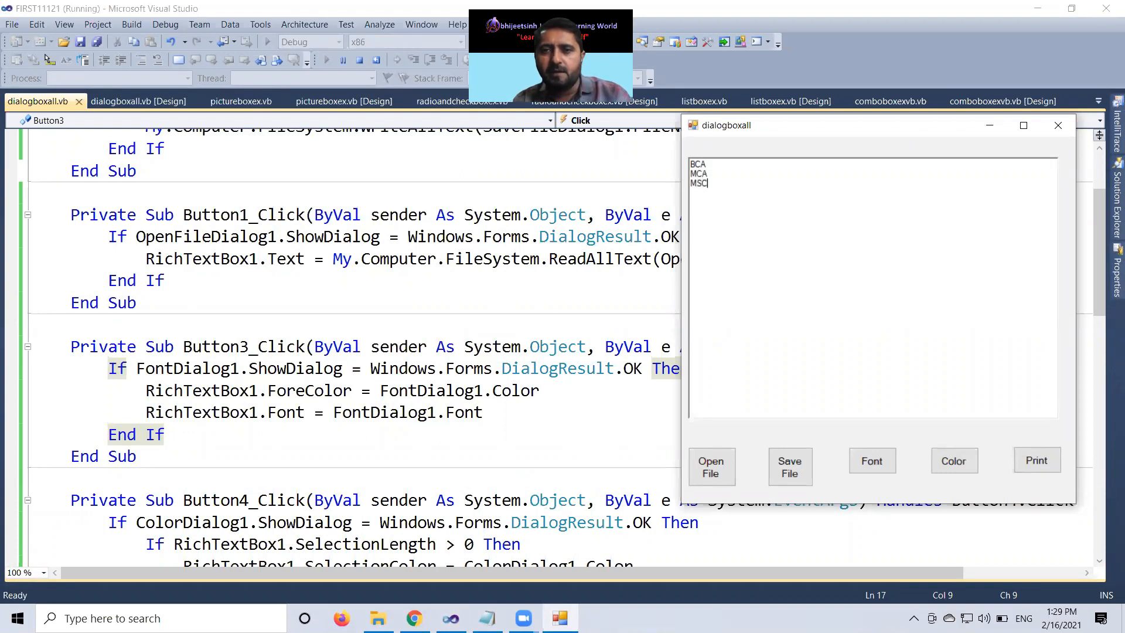
pyautogui.write('-IT')
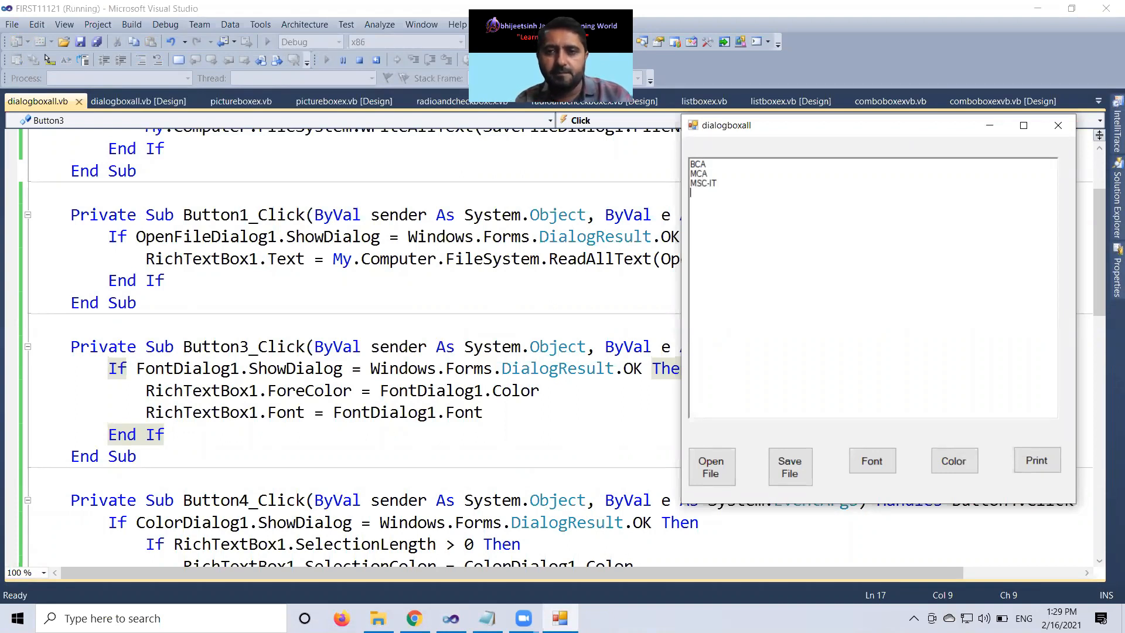
pyautogui.write('MBA IT')
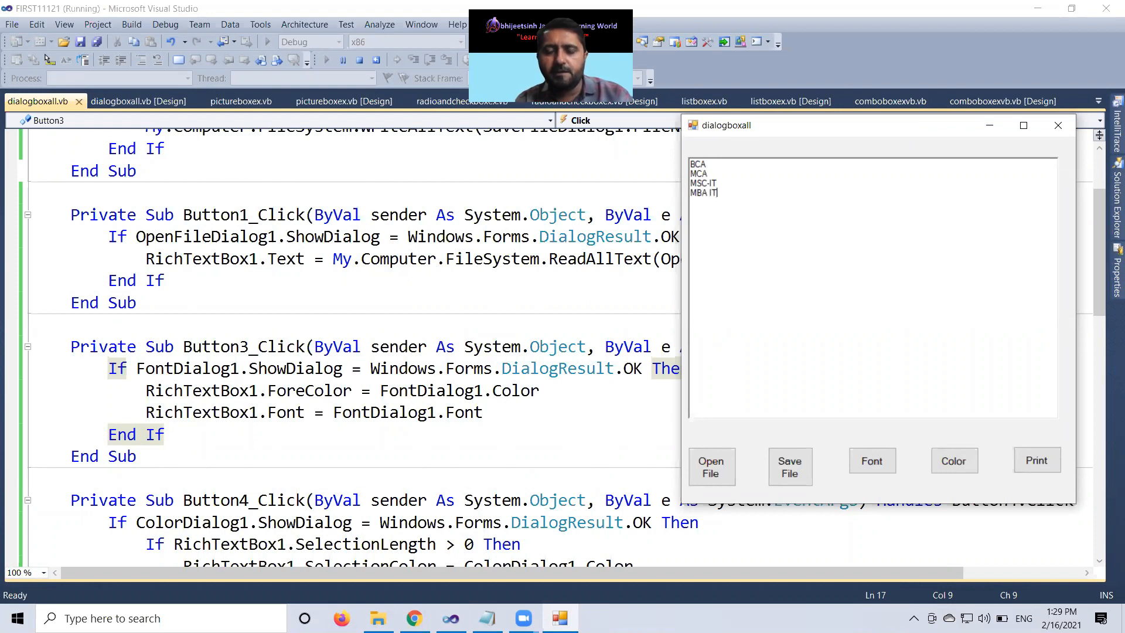
pyautogui.moveTo(866, 436)
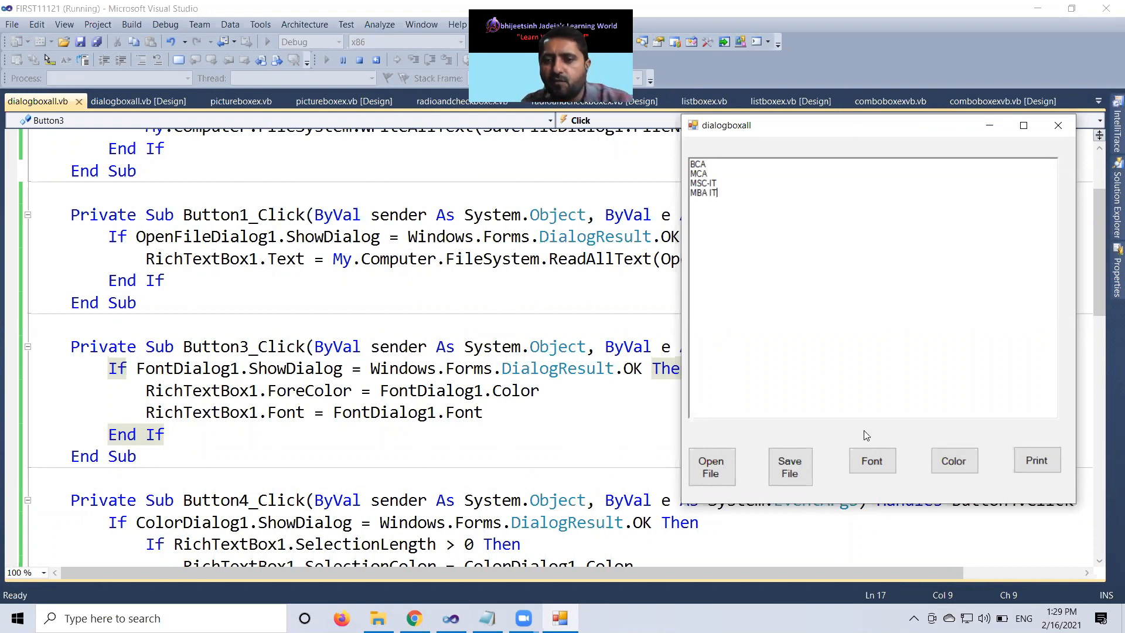
pyautogui.click(872, 460)
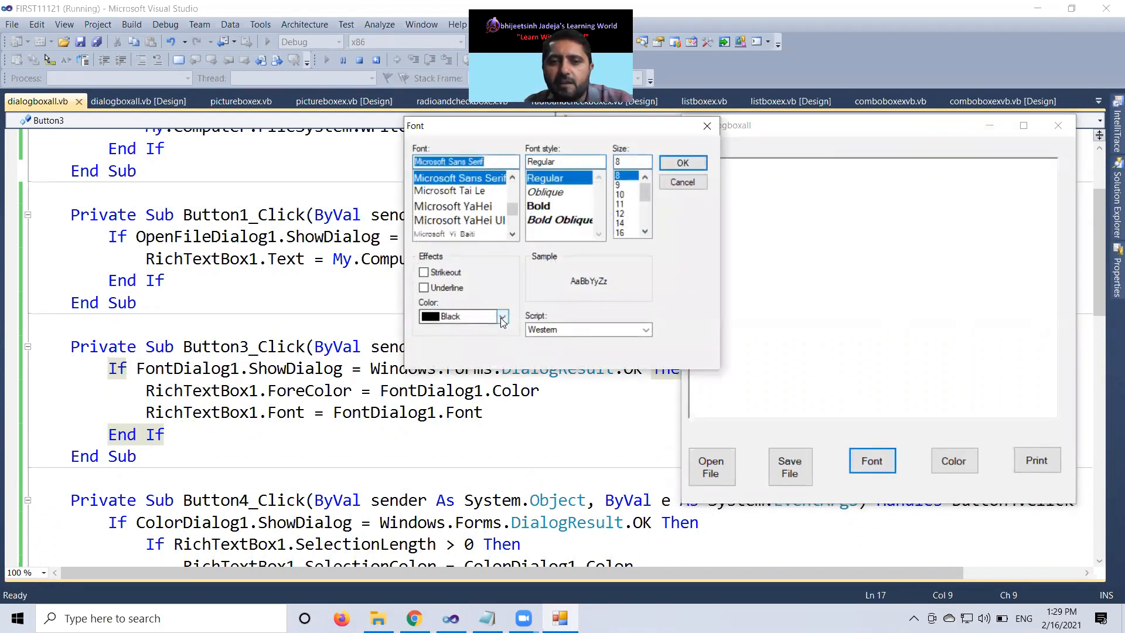
# Apply bold 12-point Times New Roman in Fuchsia to the text, then close the form.
pyautogui.click(501, 316)
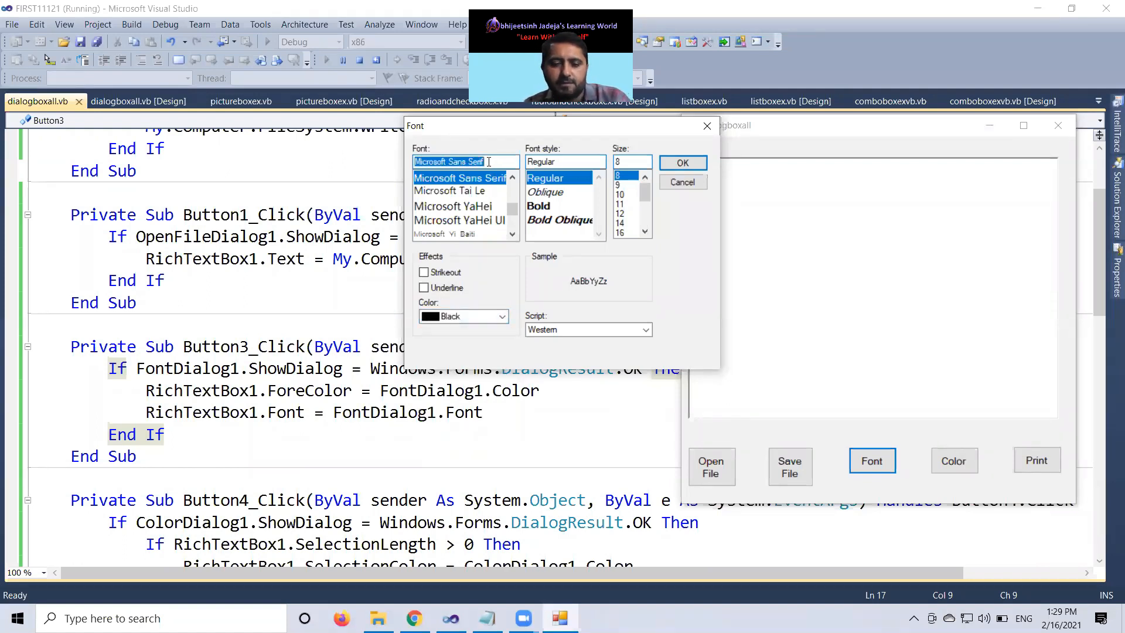
pyautogui.write('TIME')
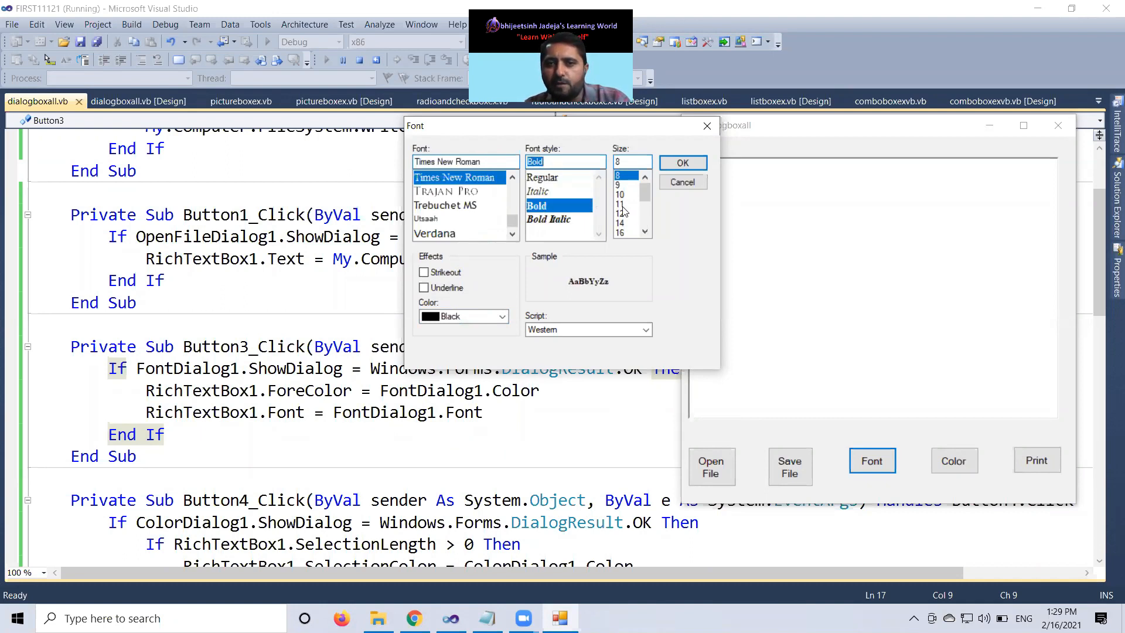
pyautogui.click(619, 213)
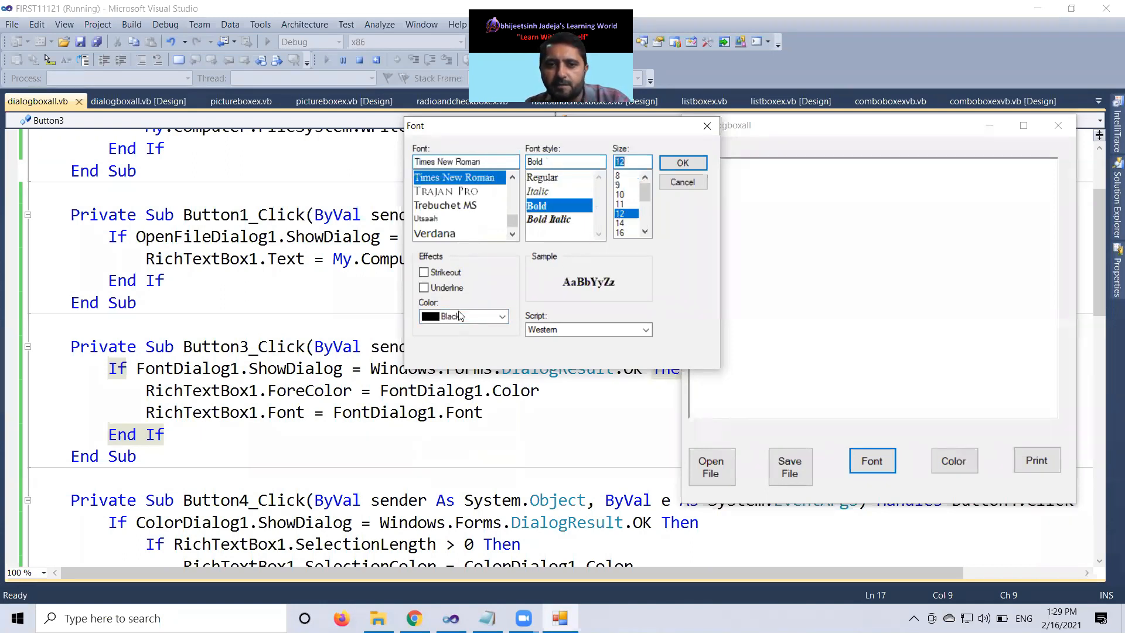
pyautogui.click(502, 316)
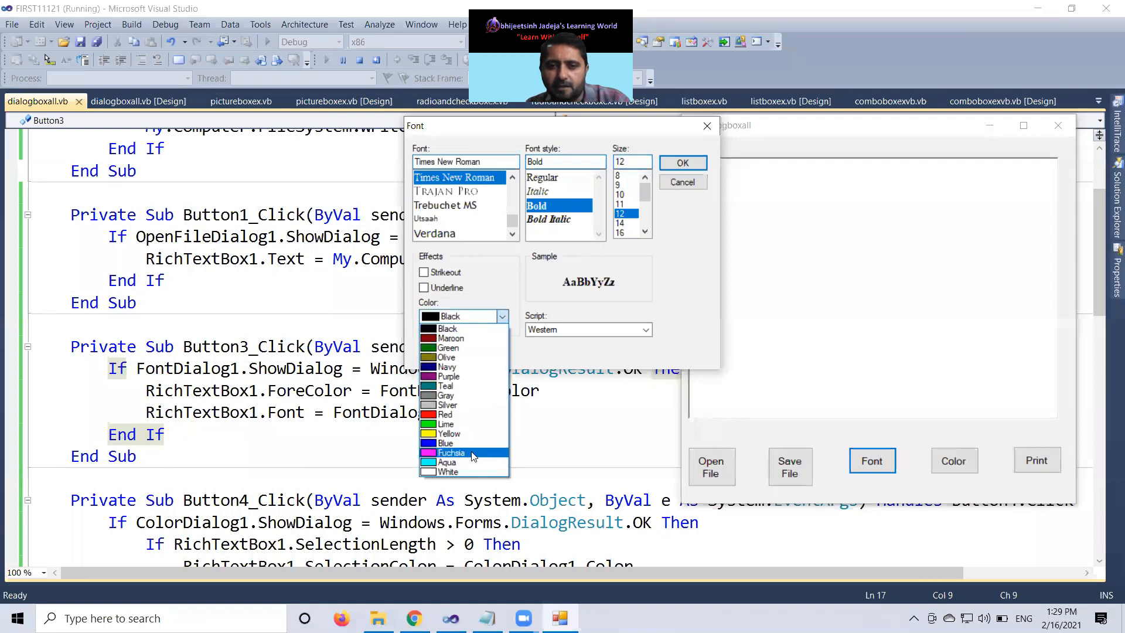
pyautogui.moveTo(446, 443)
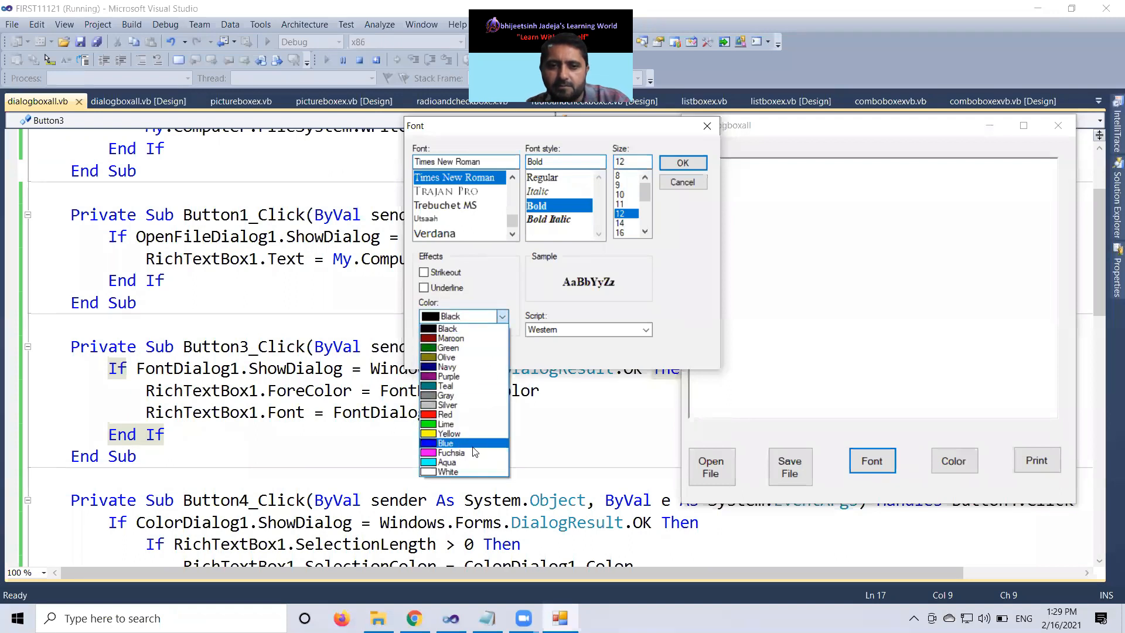
pyautogui.click(450, 452)
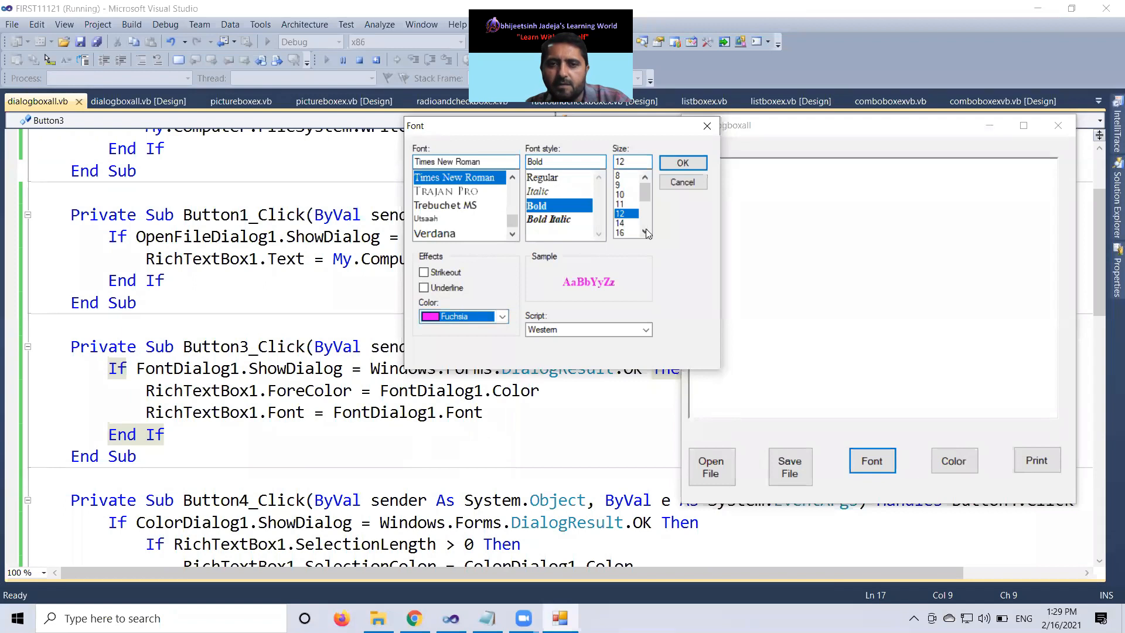
pyautogui.click(681, 162)
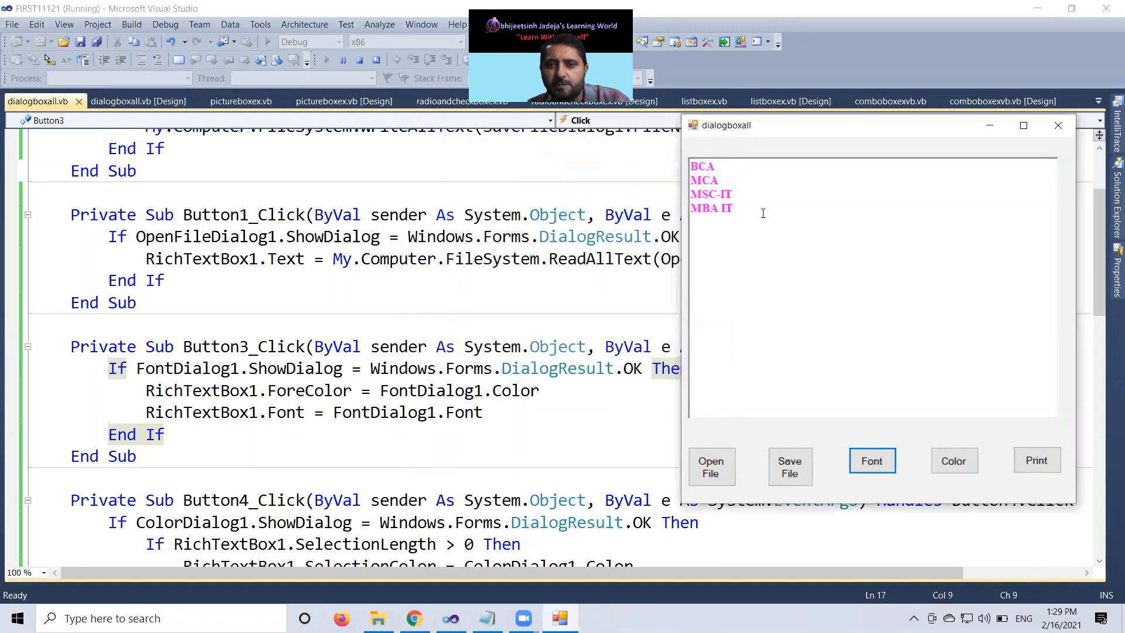
pyautogui.moveTo(931, 380)
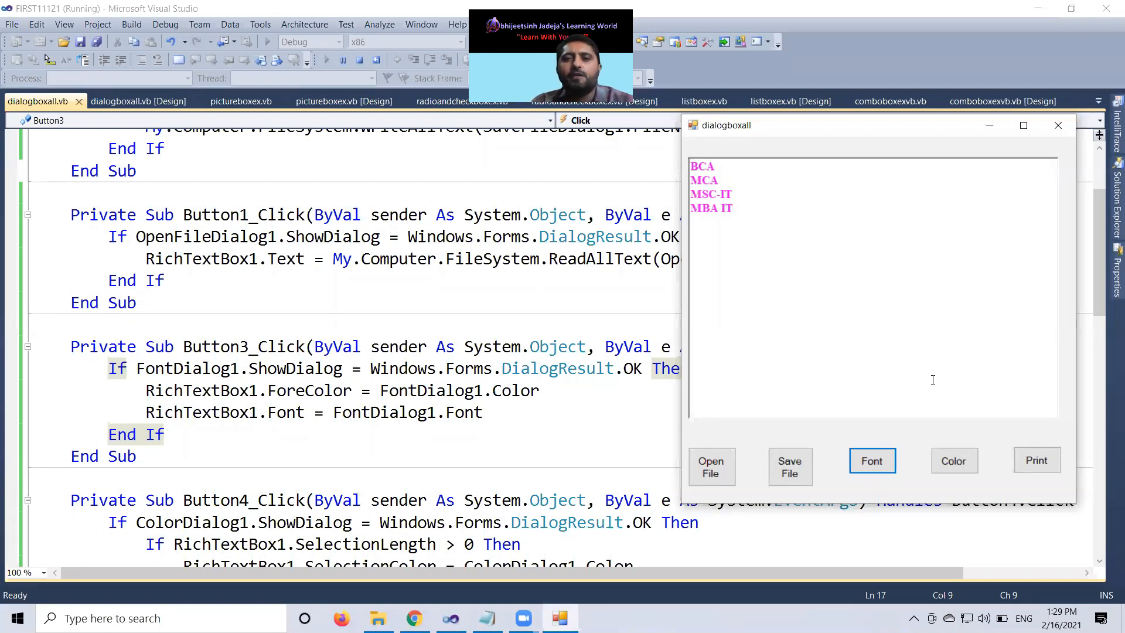
pyautogui.moveTo(1057, 125)
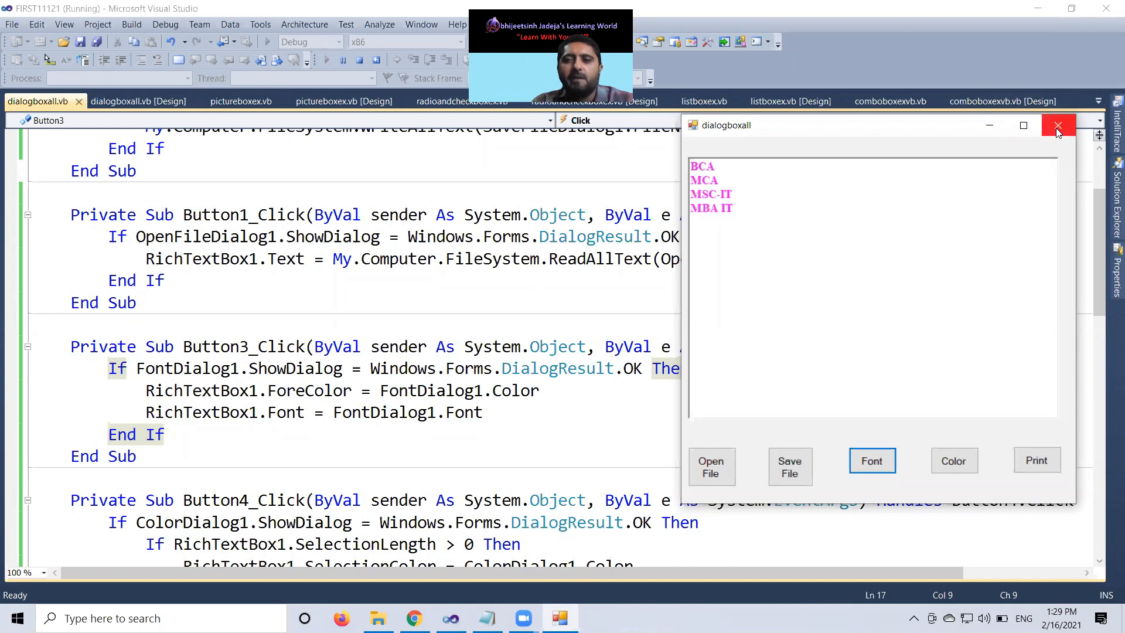
pyautogui.click(1058, 125)
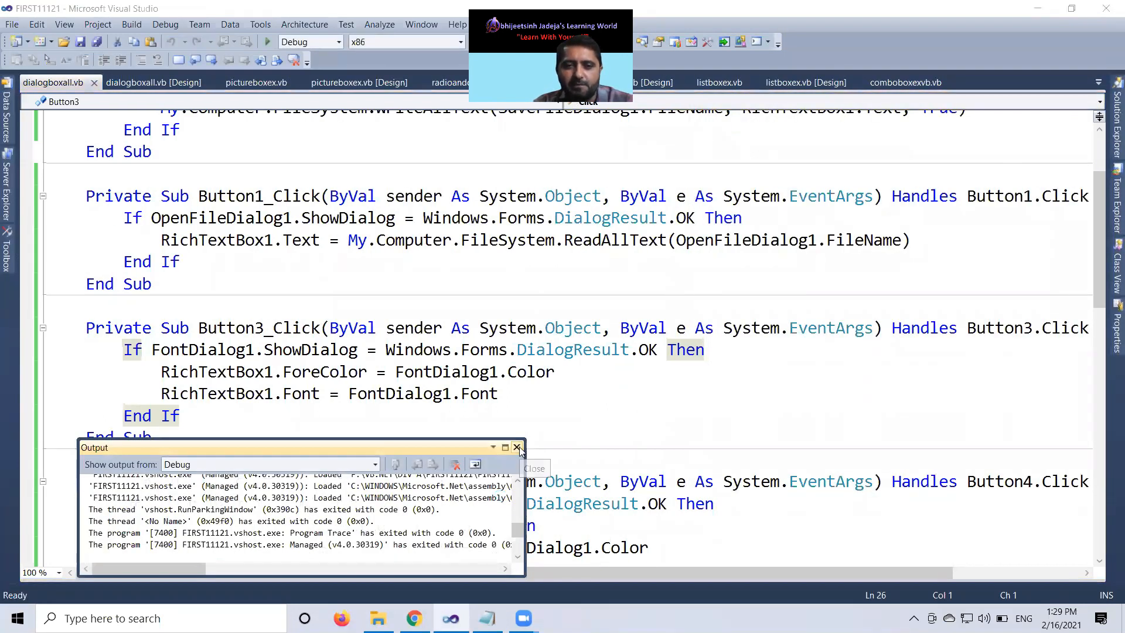
# Close the Output panel, highlight Button3_Click code lines, and return to the Design view.
pyautogui.click(517, 447)
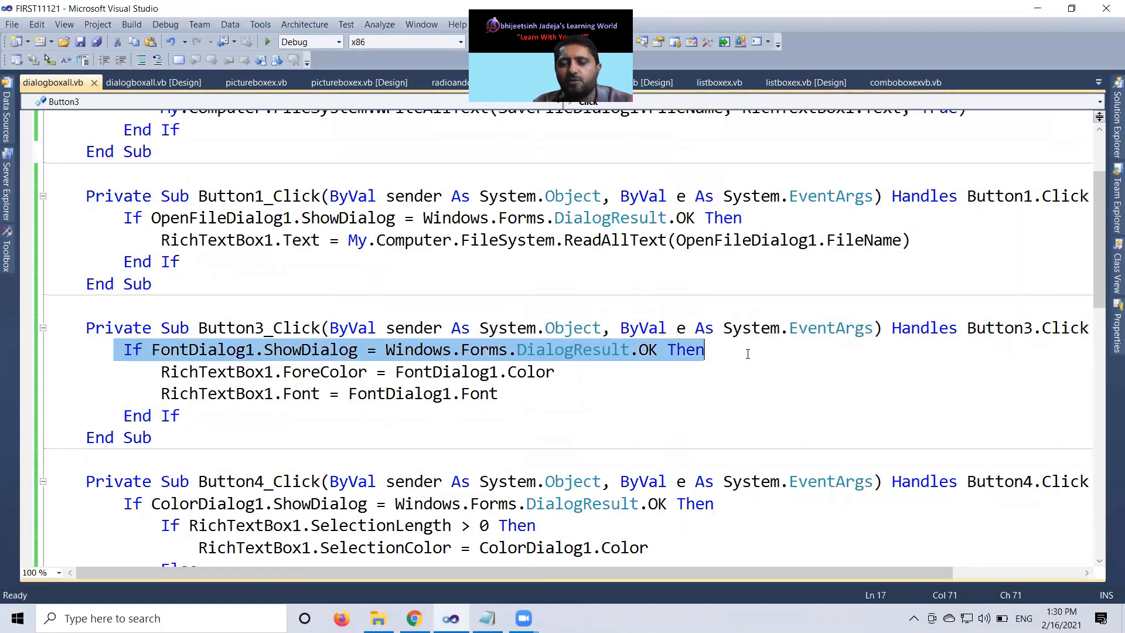
pyautogui.moveTo(769, 352)
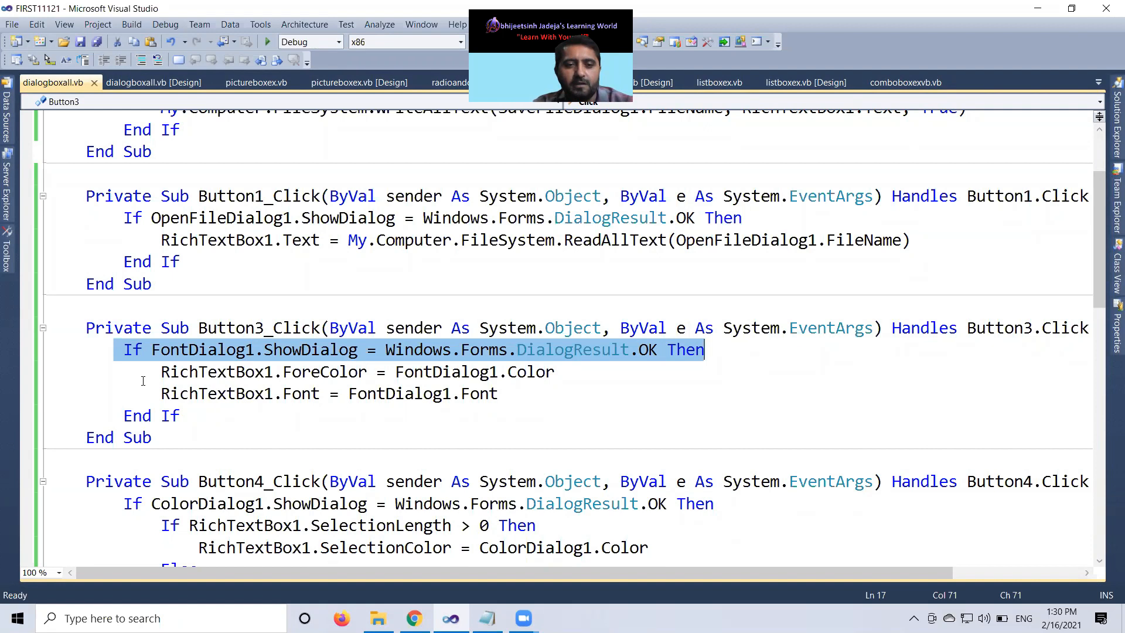
pyautogui.click(358, 371)
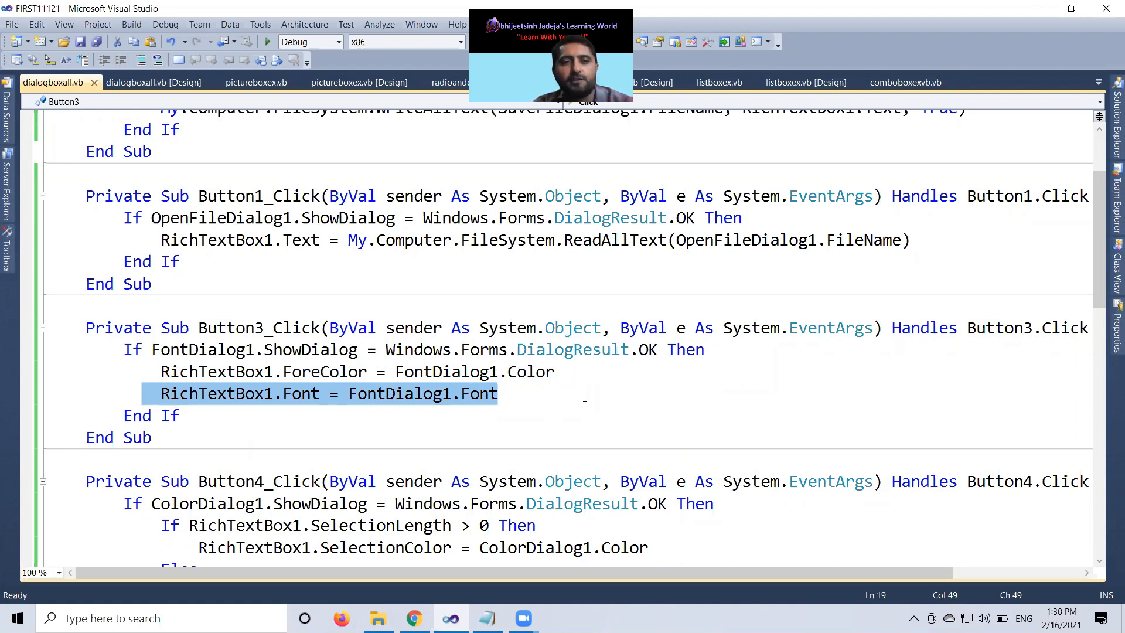
pyautogui.moveTo(153, 82)
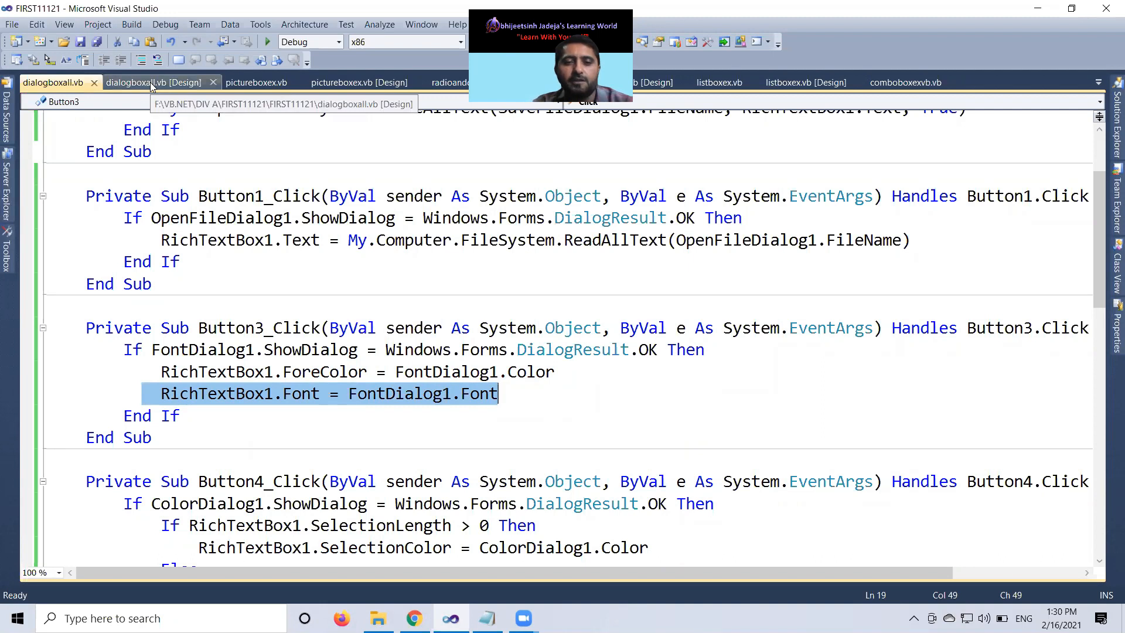
pyautogui.click(154, 82)
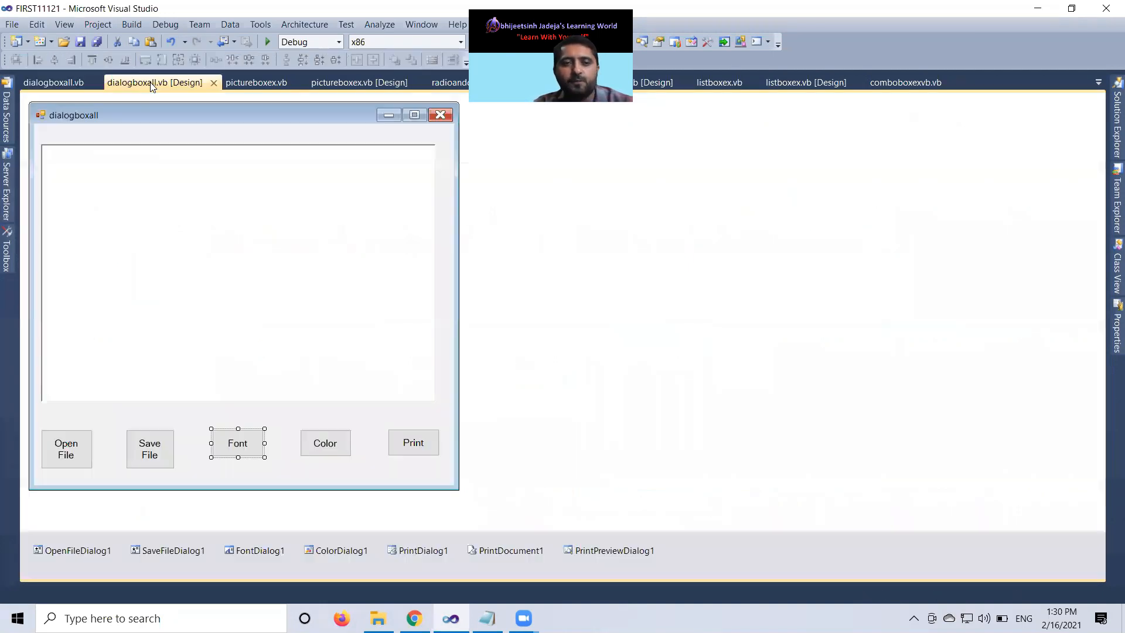